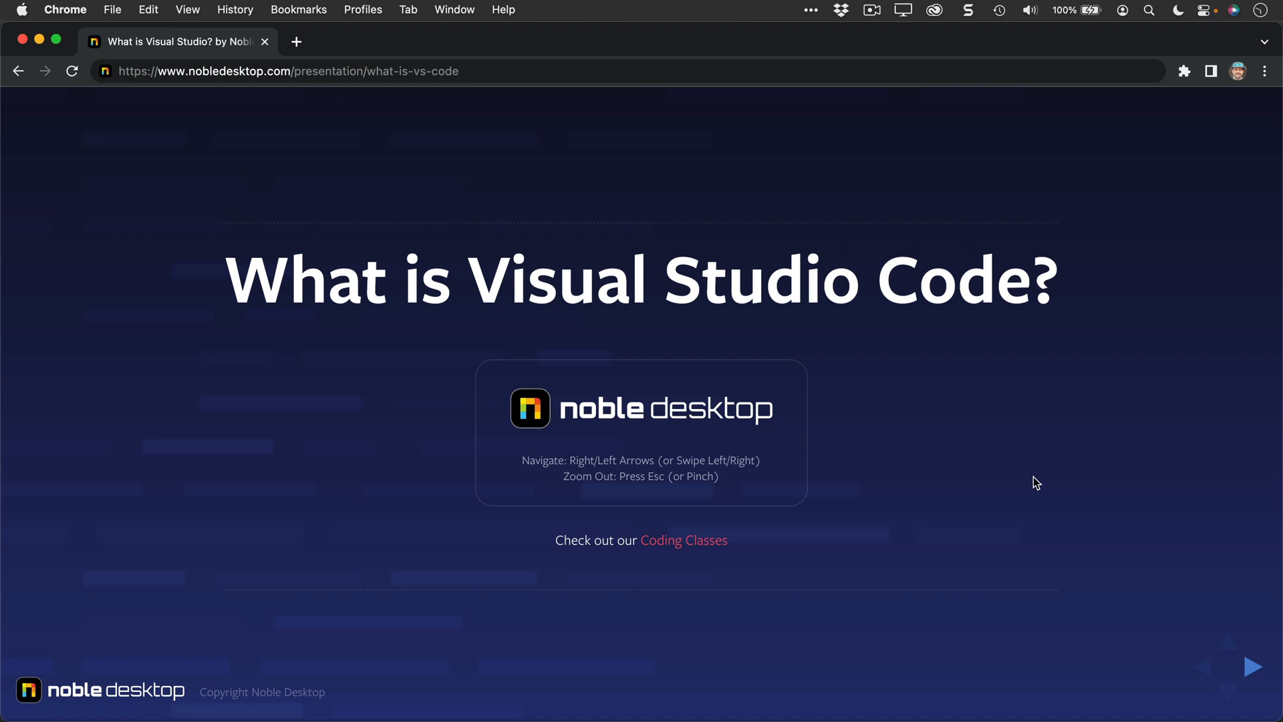
Advance past the title and VS Code introduction slides to the 'why VS Code is popular' slide
key("Right")
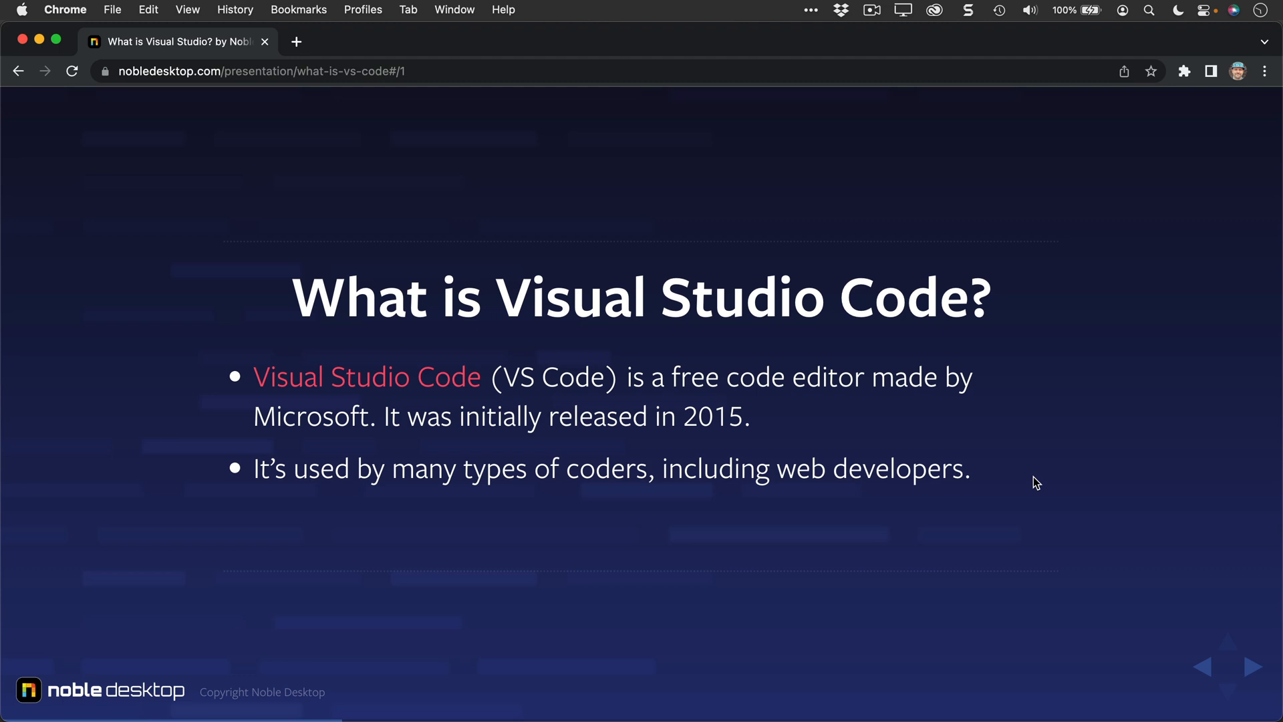
left_click(1254, 667)
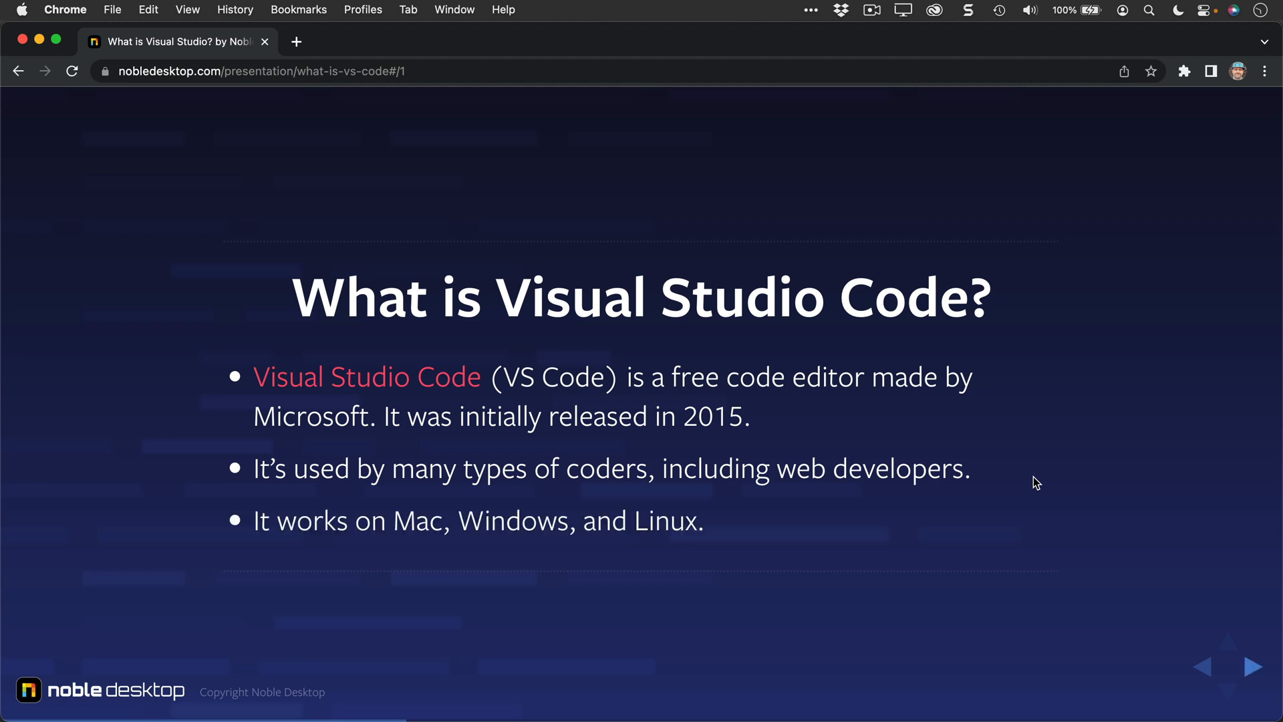
left_click(1253, 667)
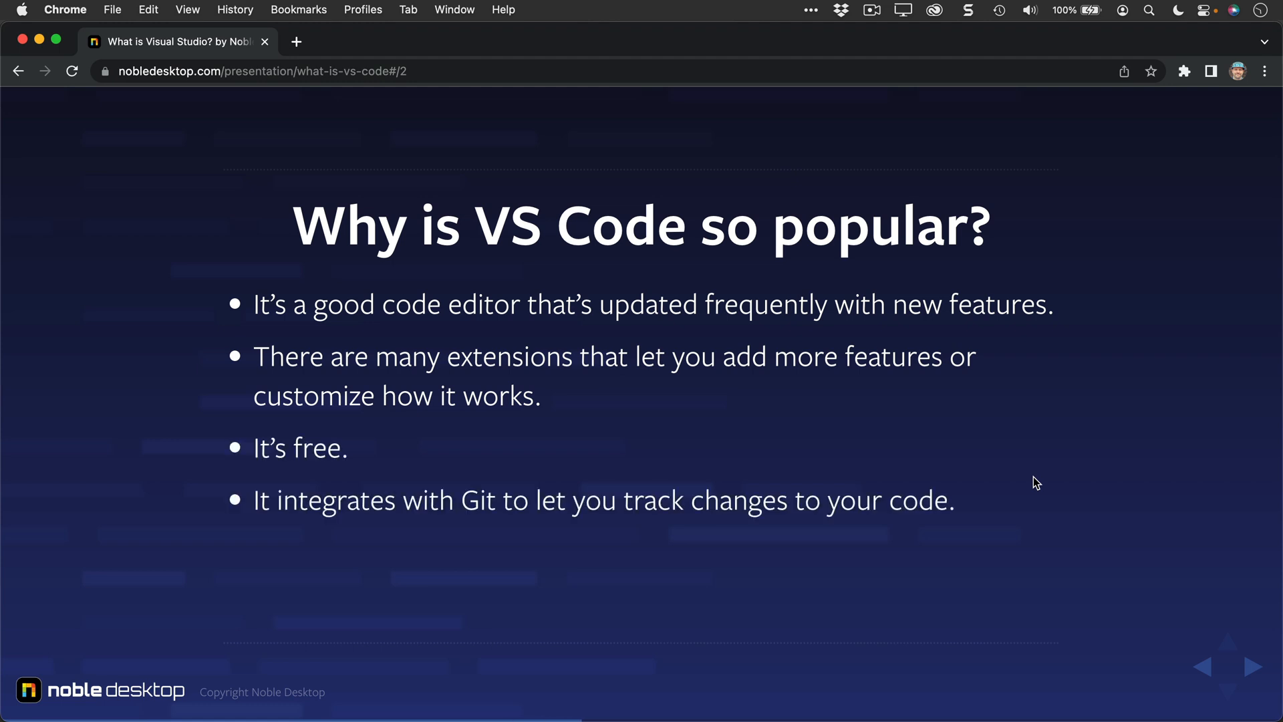
Reveal the GitHub integration reason and advance to the 'What makes VS Code unique?' slide
left_click(1254, 667)
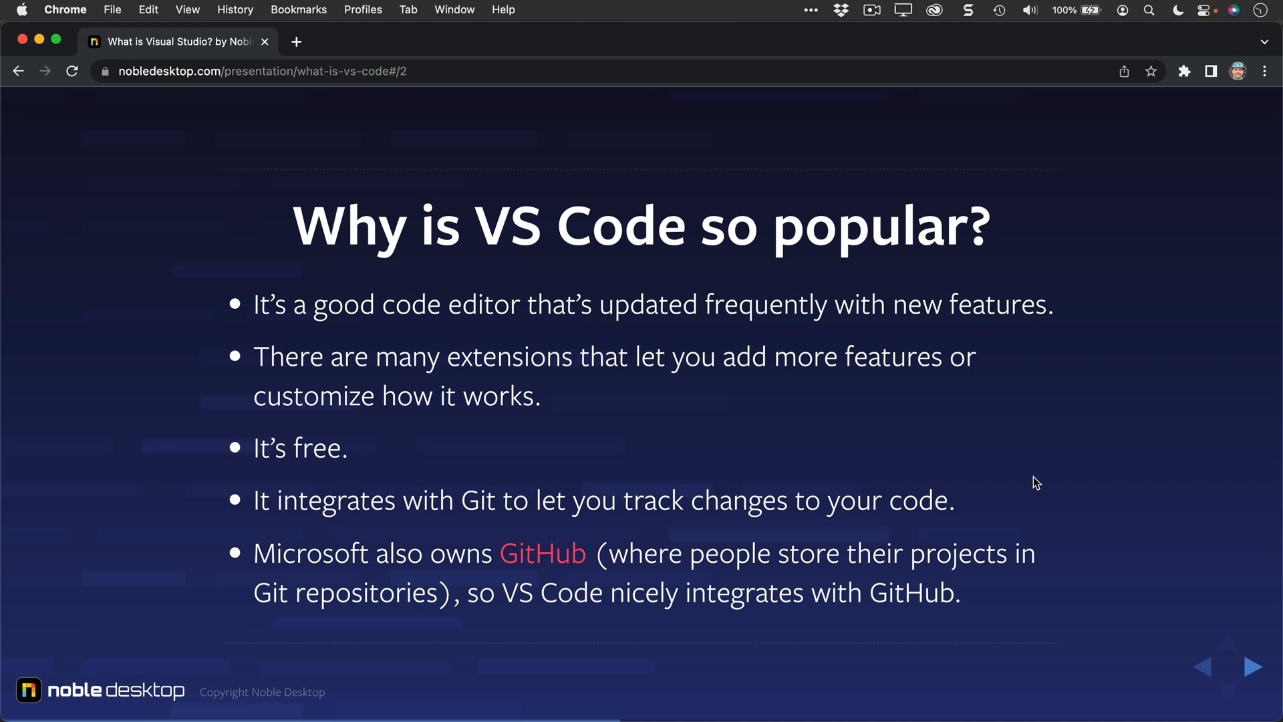
left_click(1254, 667)
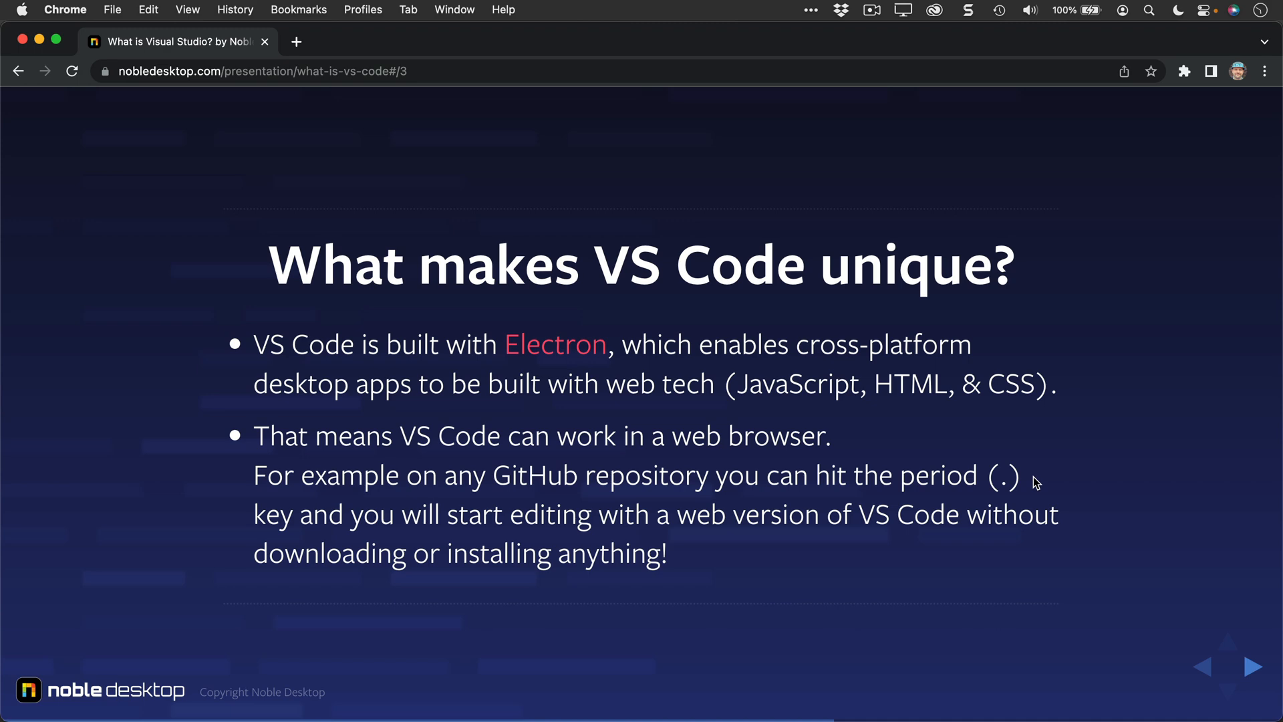
Show the other-code-editors slide through TextMate and Sublime Text, ending on an empty Untitled-1 VS Code window
left_click(1254, 667)
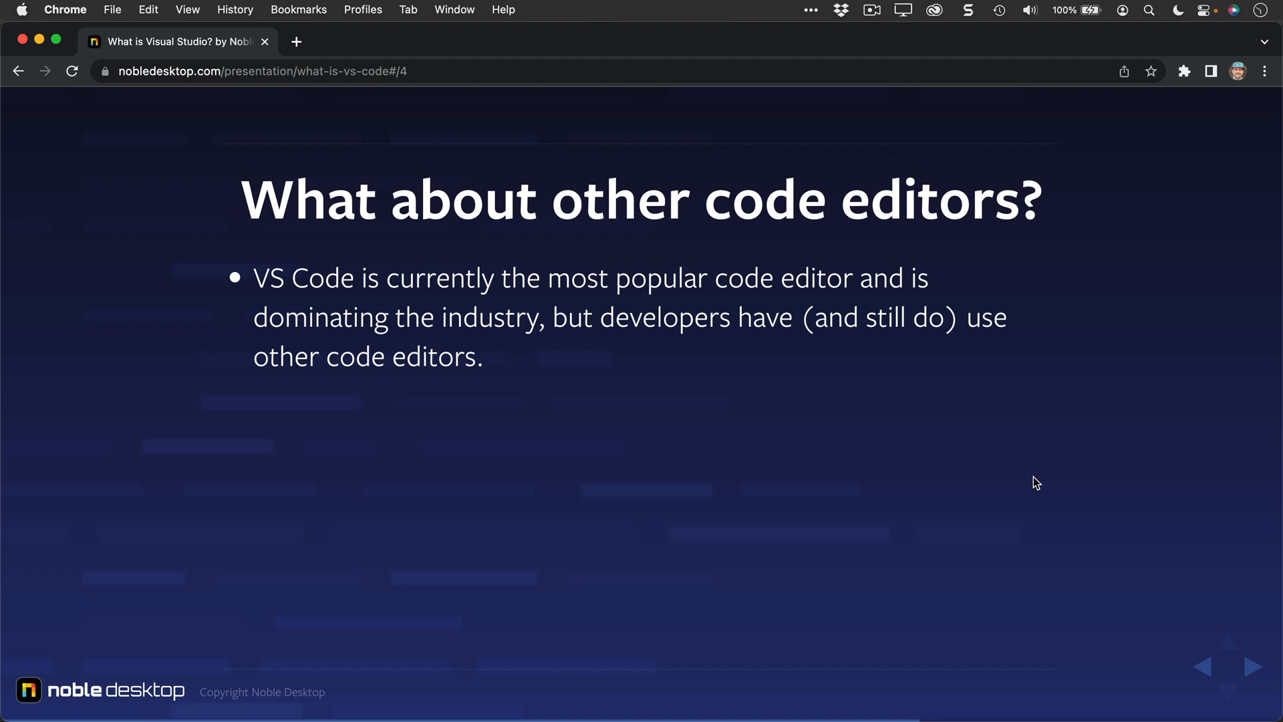
left_click(1251, 666)
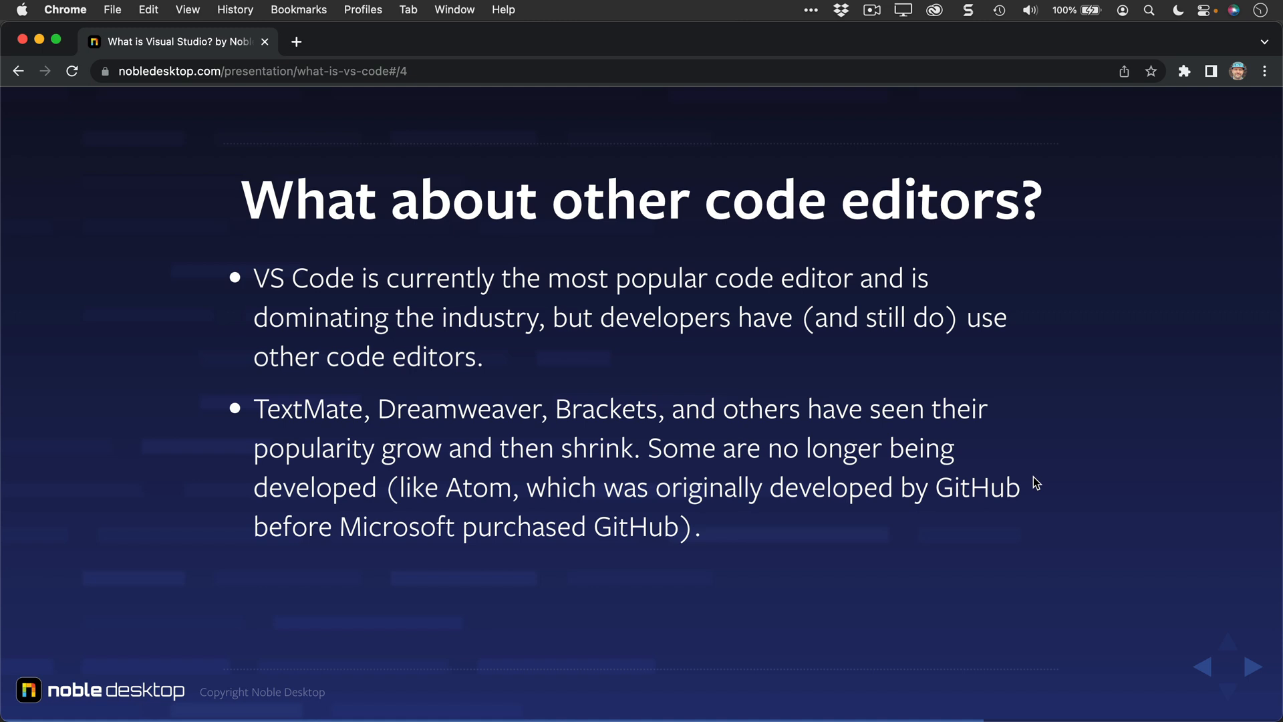
left_click(1253, 667)
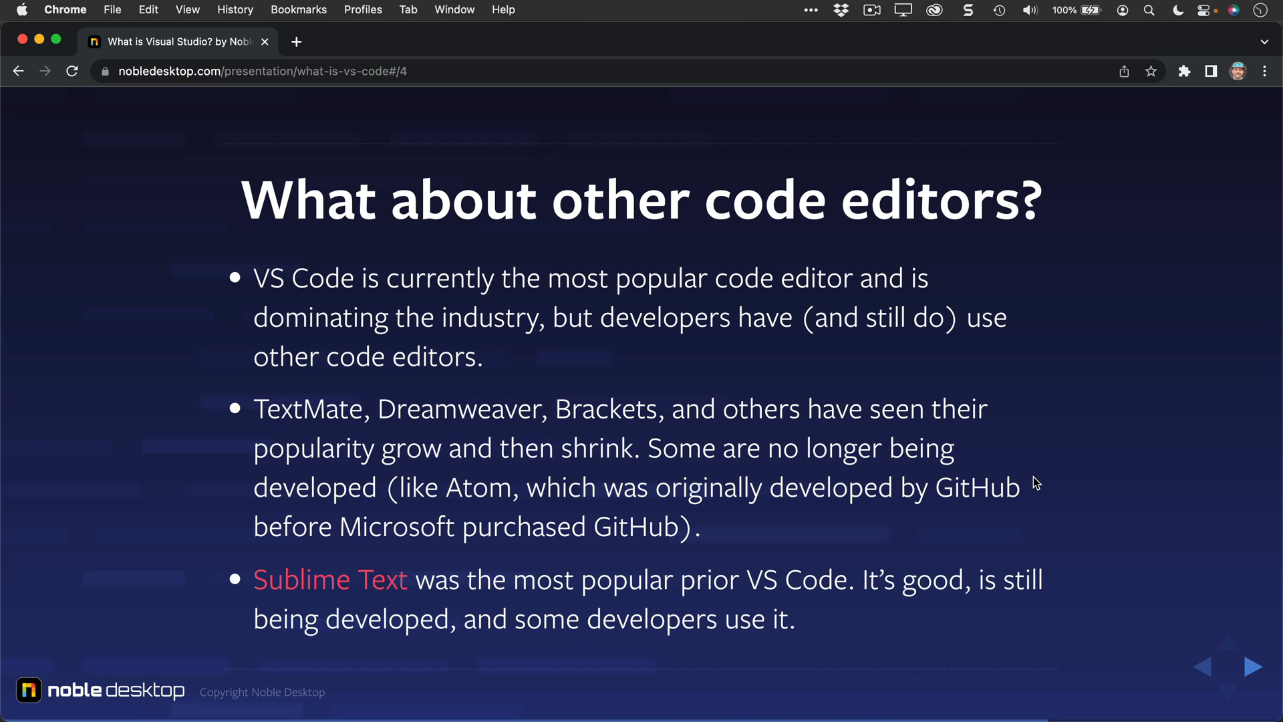
left_click(1259, 667)
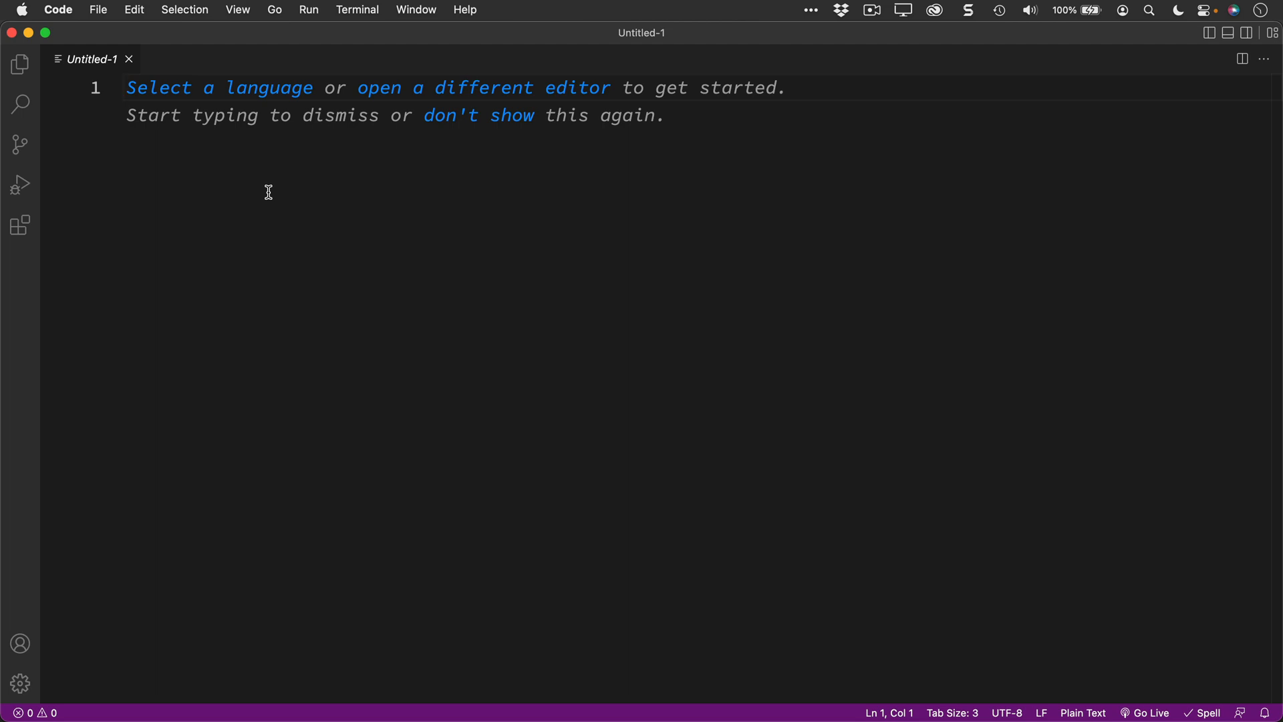
Open the Hipstirred folder from Class Files > Web Dev Class as the project
left_click(98, 8)
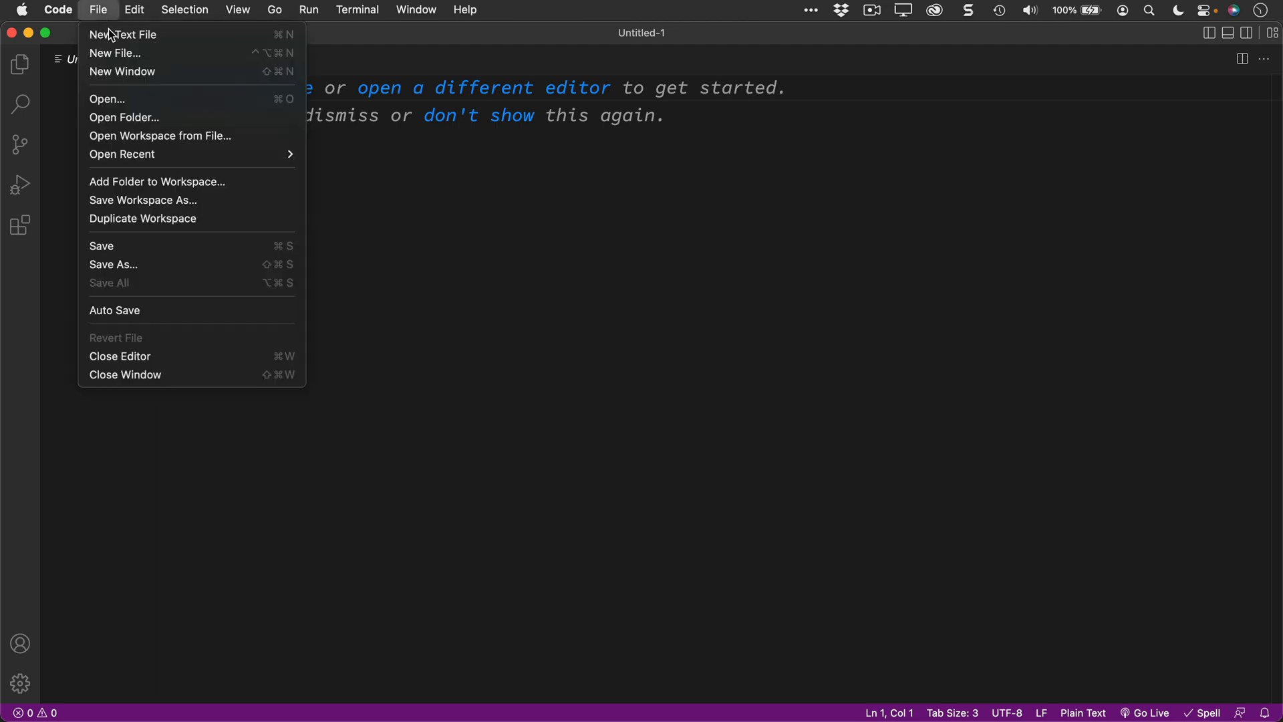
mouse_move(53, 128)
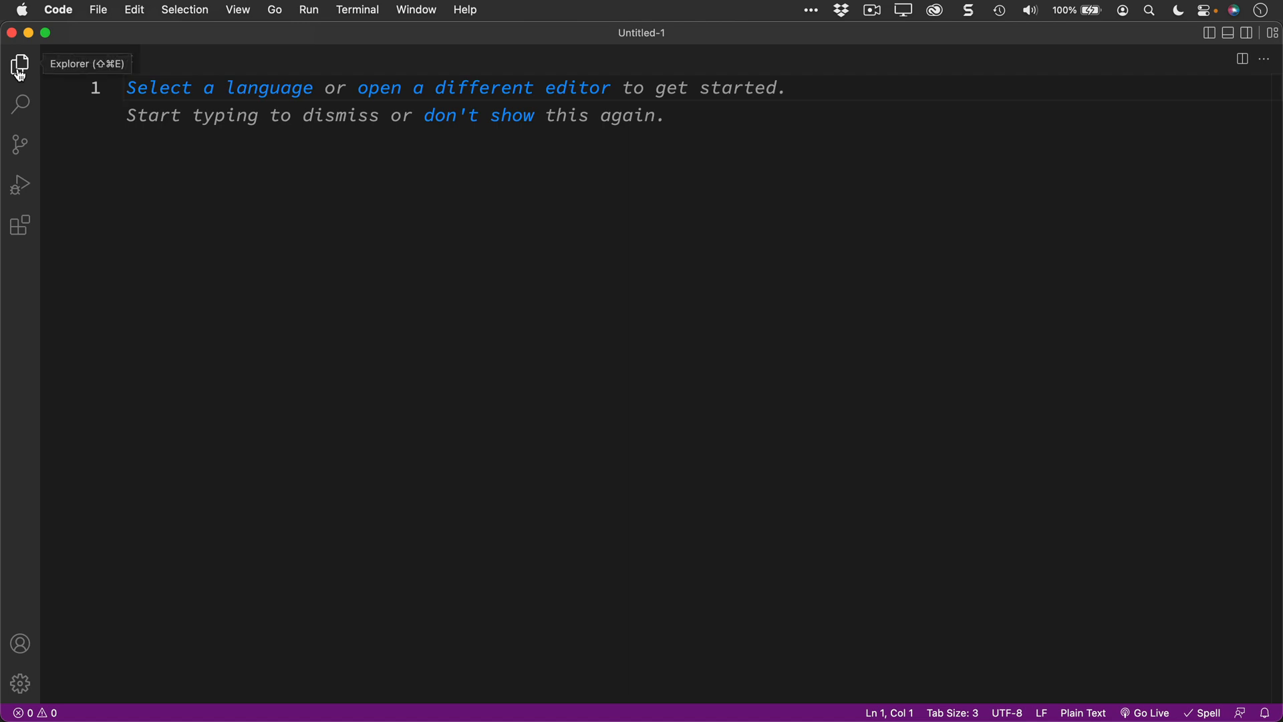
left_click(19, 65)
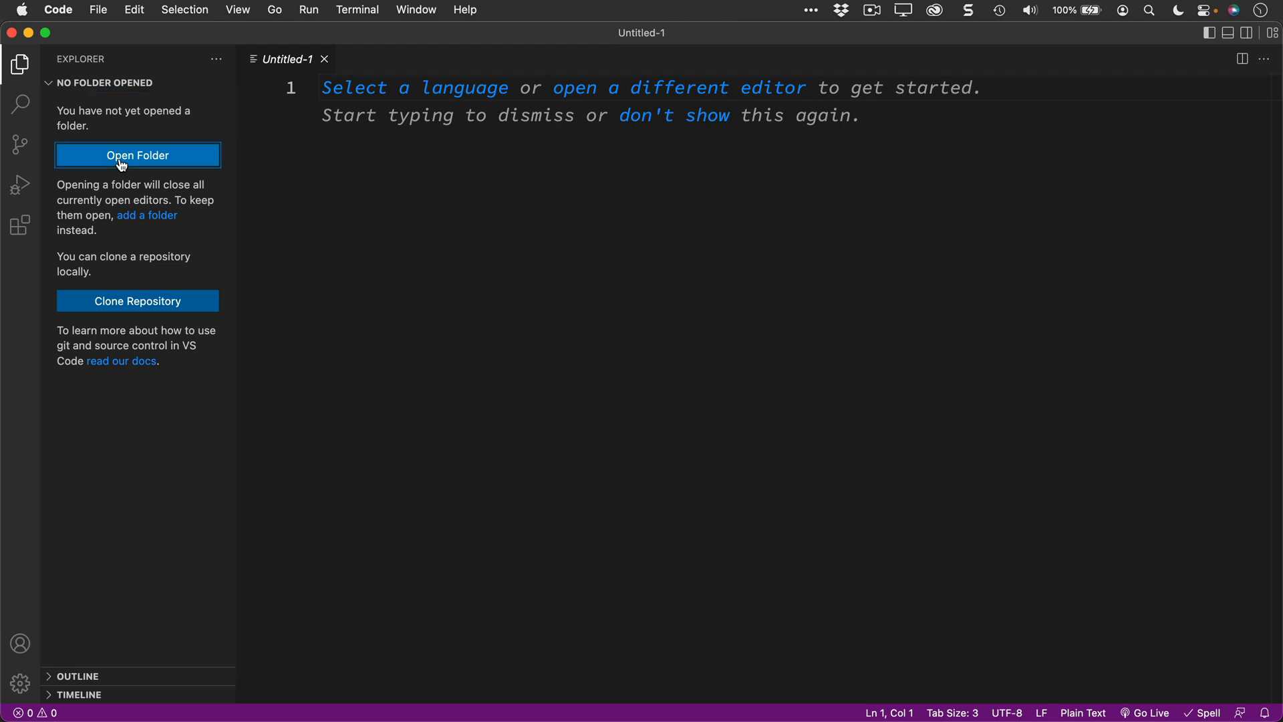
left_click(137, 156)
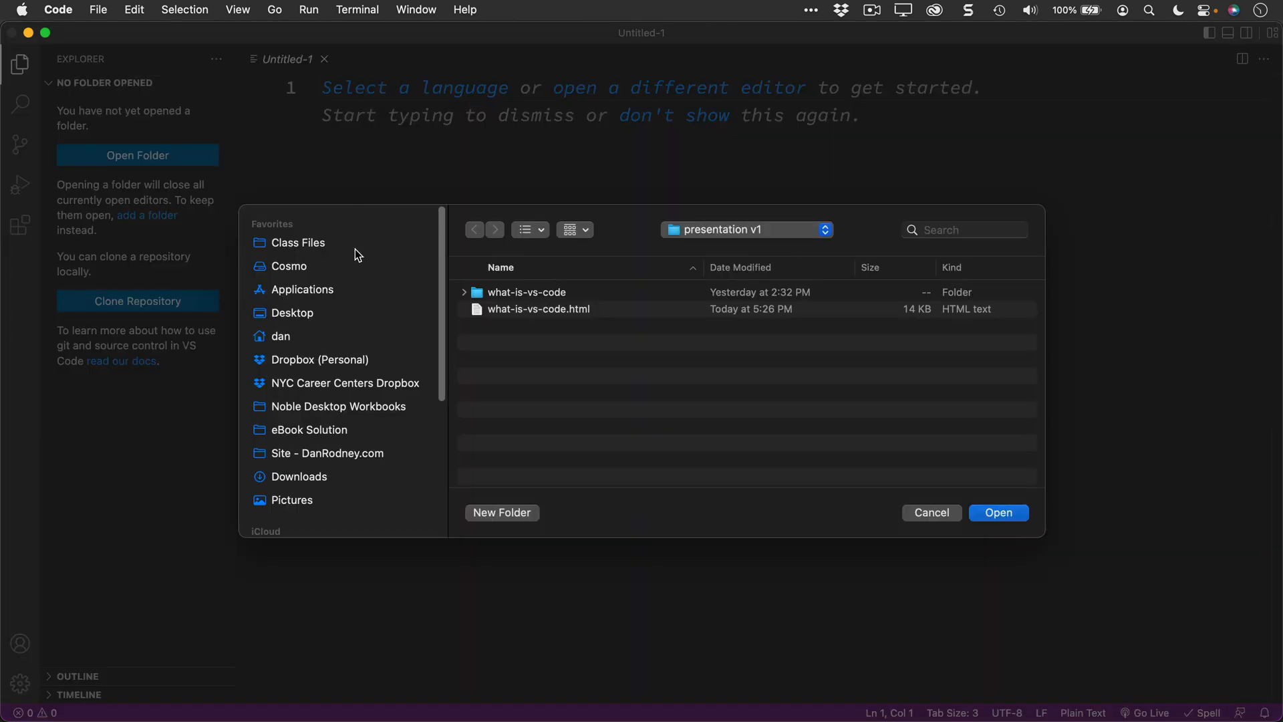
left_click(298, 242)
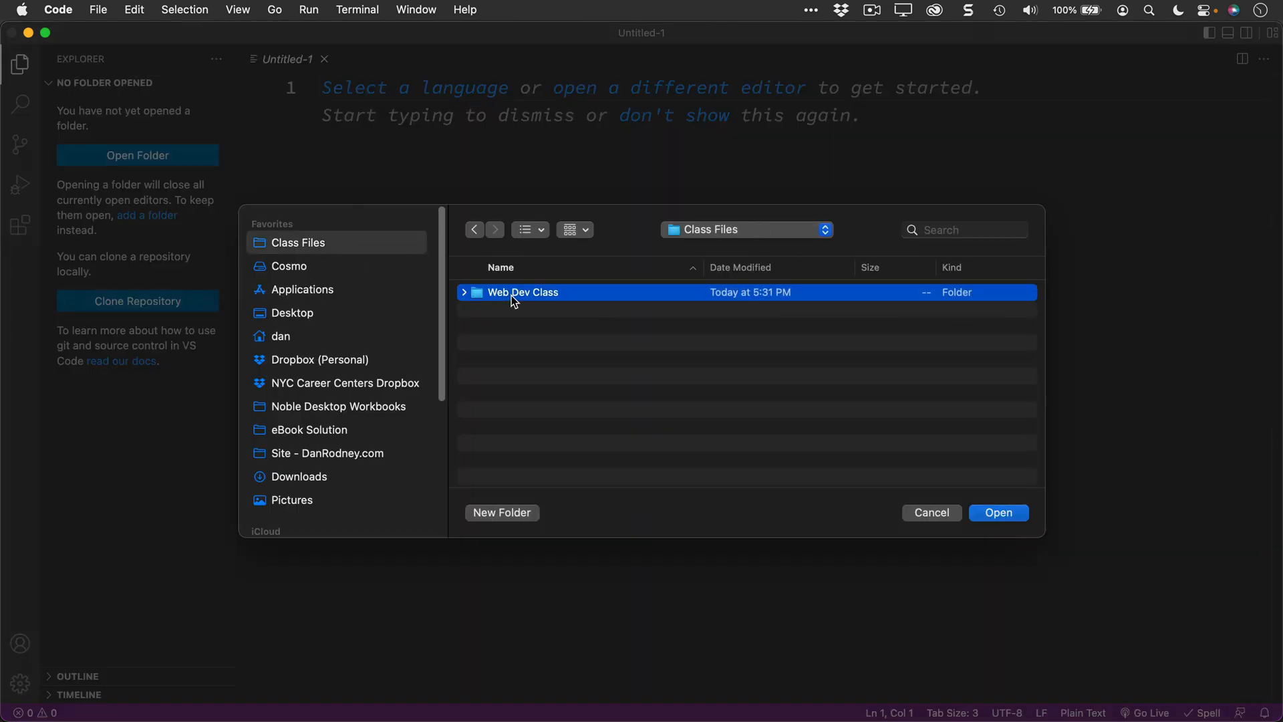
double_click(523, 292)
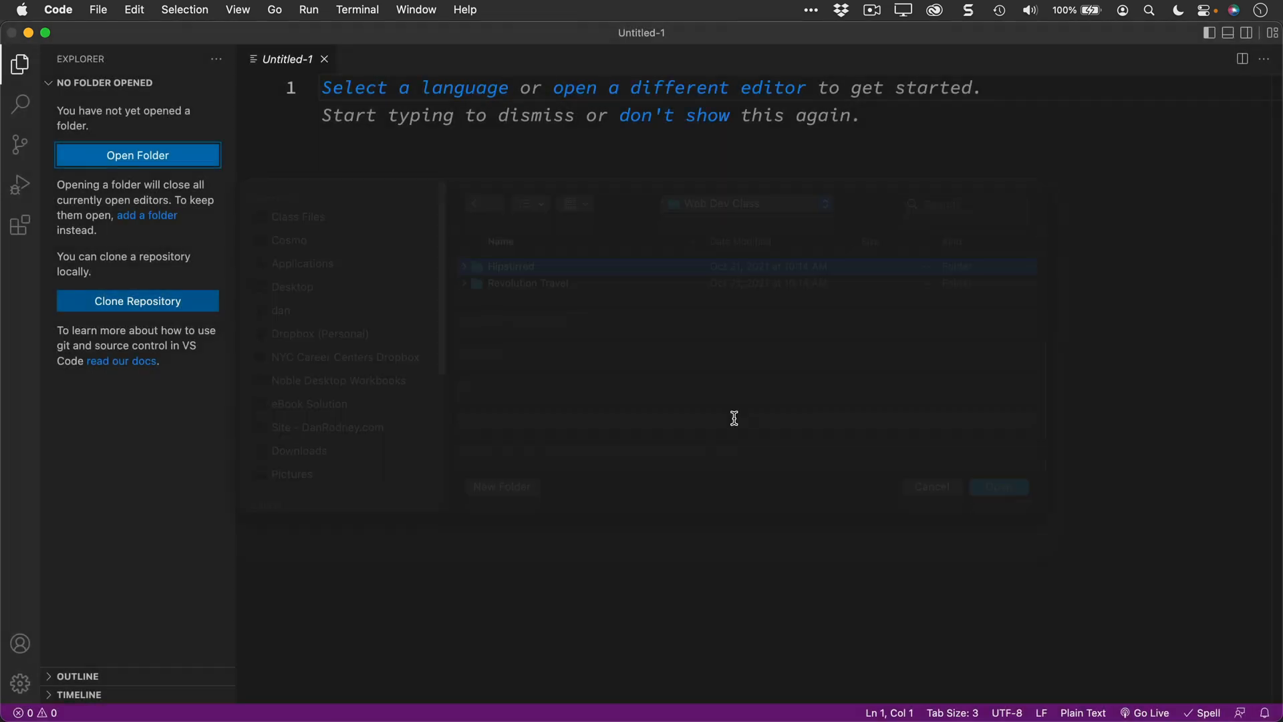
left_click(998, 486)
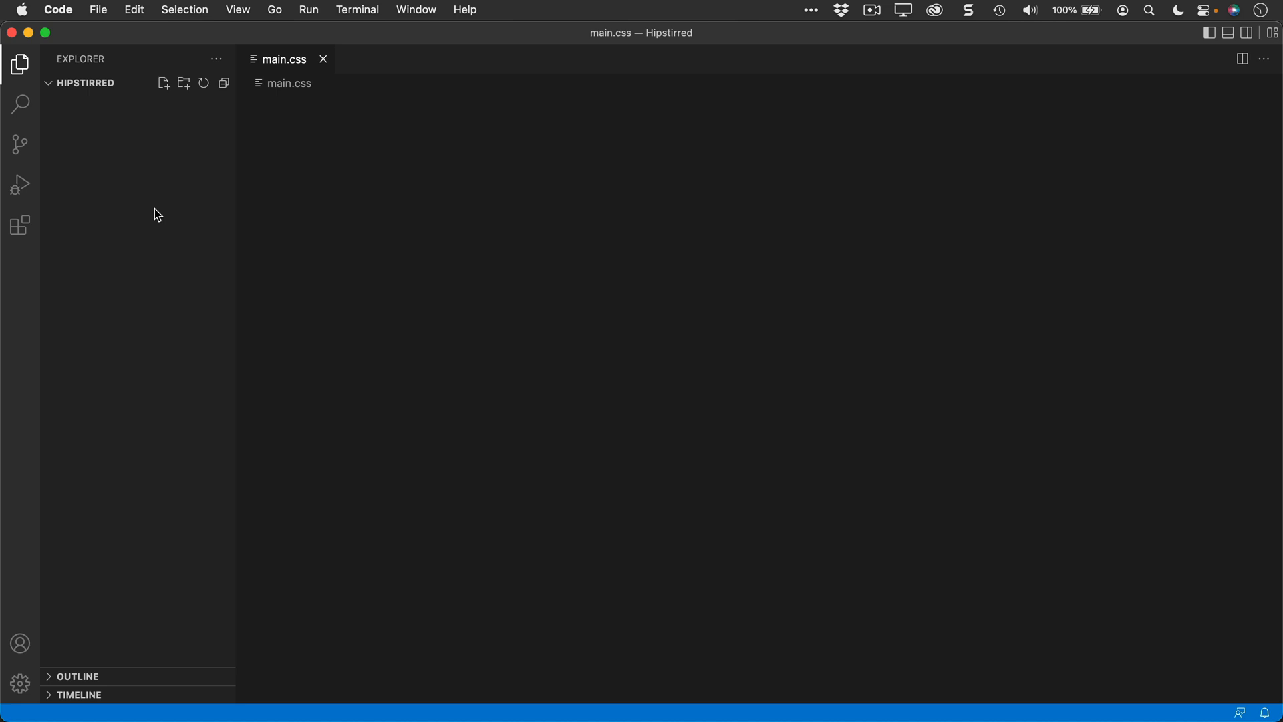
Open main.css and index.html in tabs, with the cursor on line 29 of index.html
left_click(91, 156)
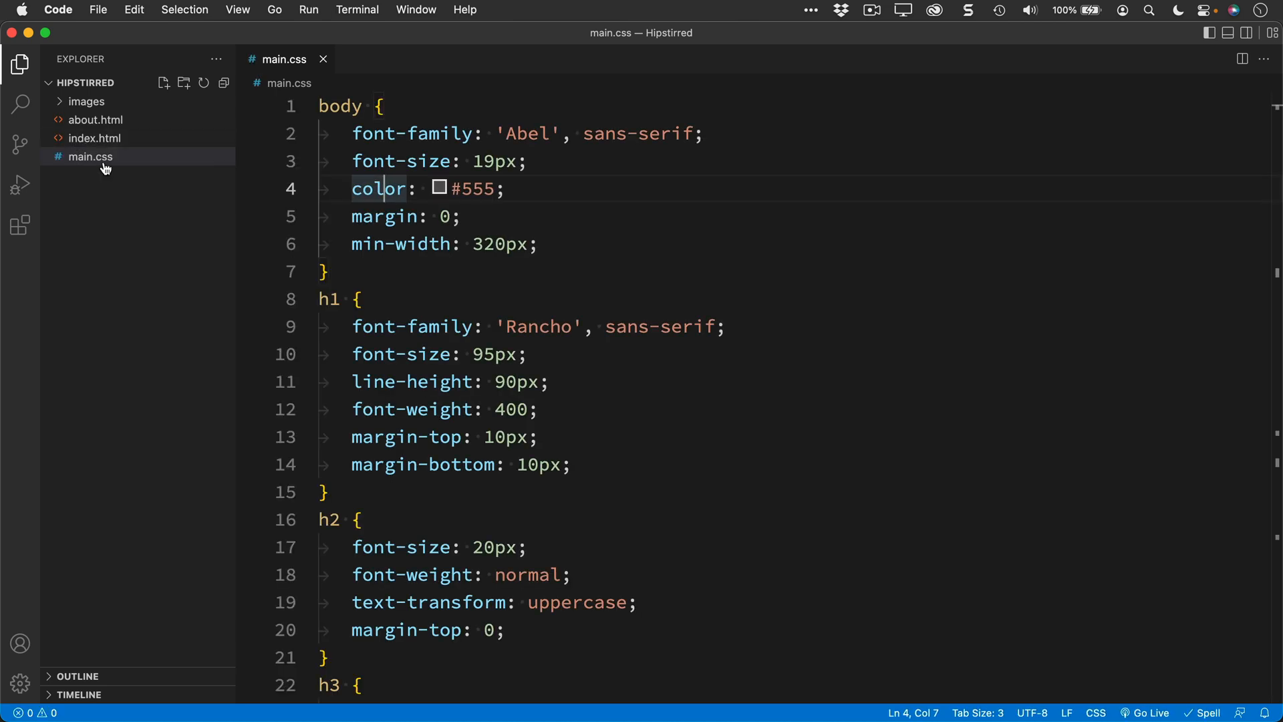
left_click(94, 138)
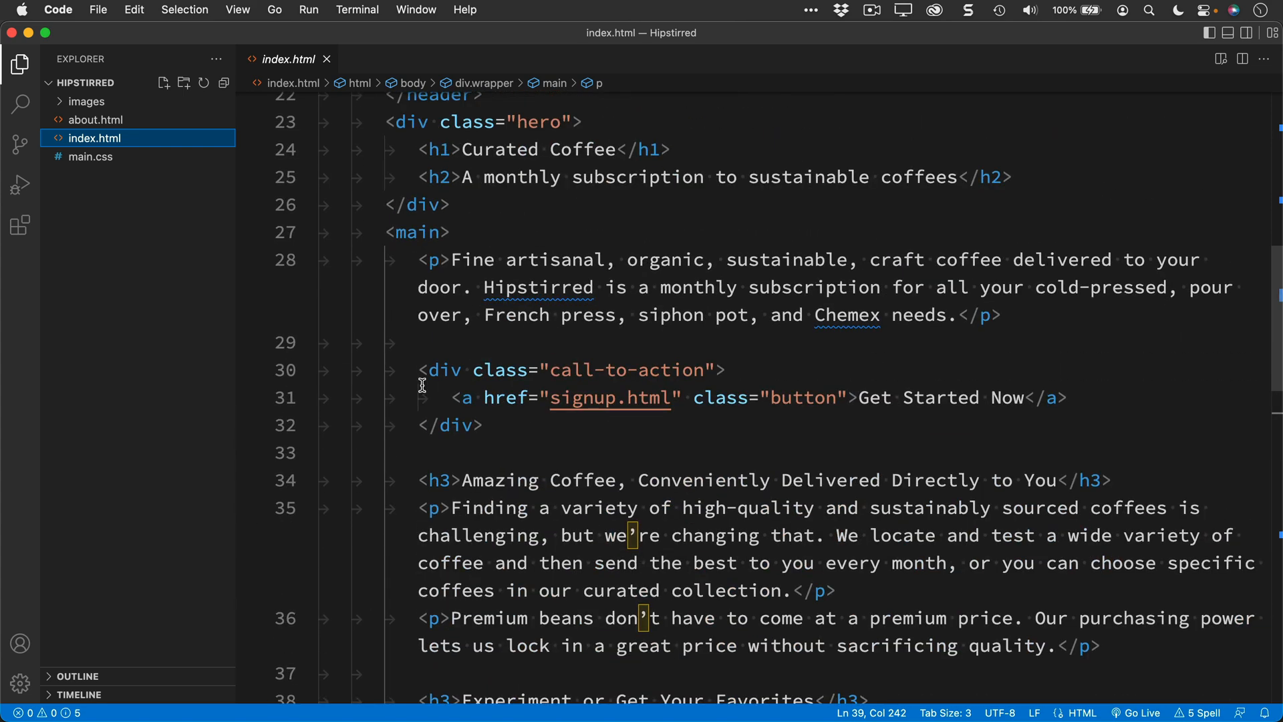
left_click(90, 156)
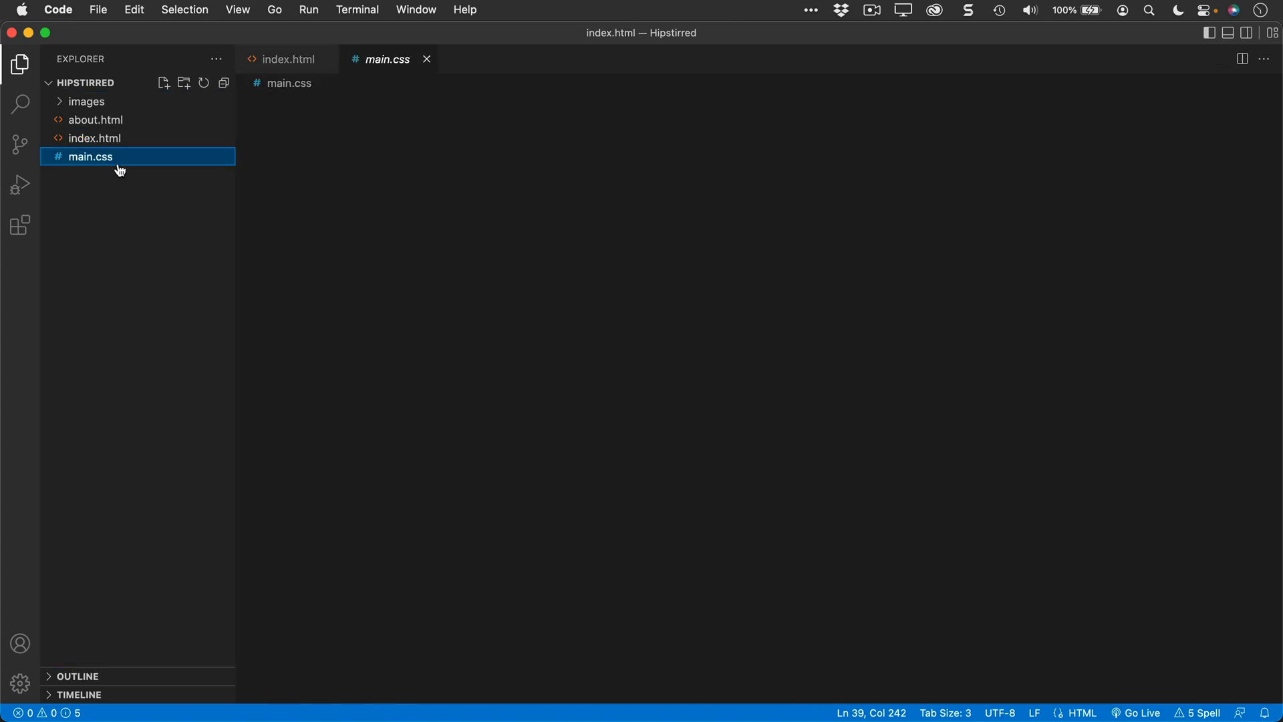
left_click(288, 58)
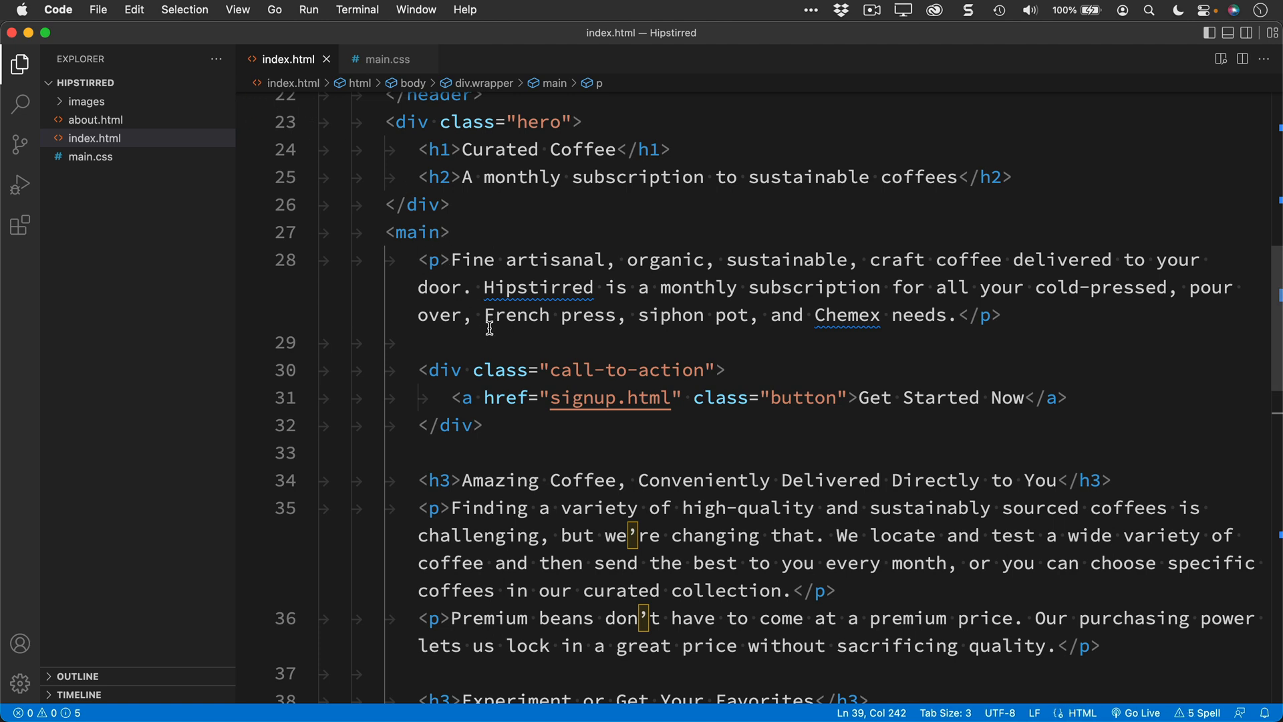
left_click(497, 343)
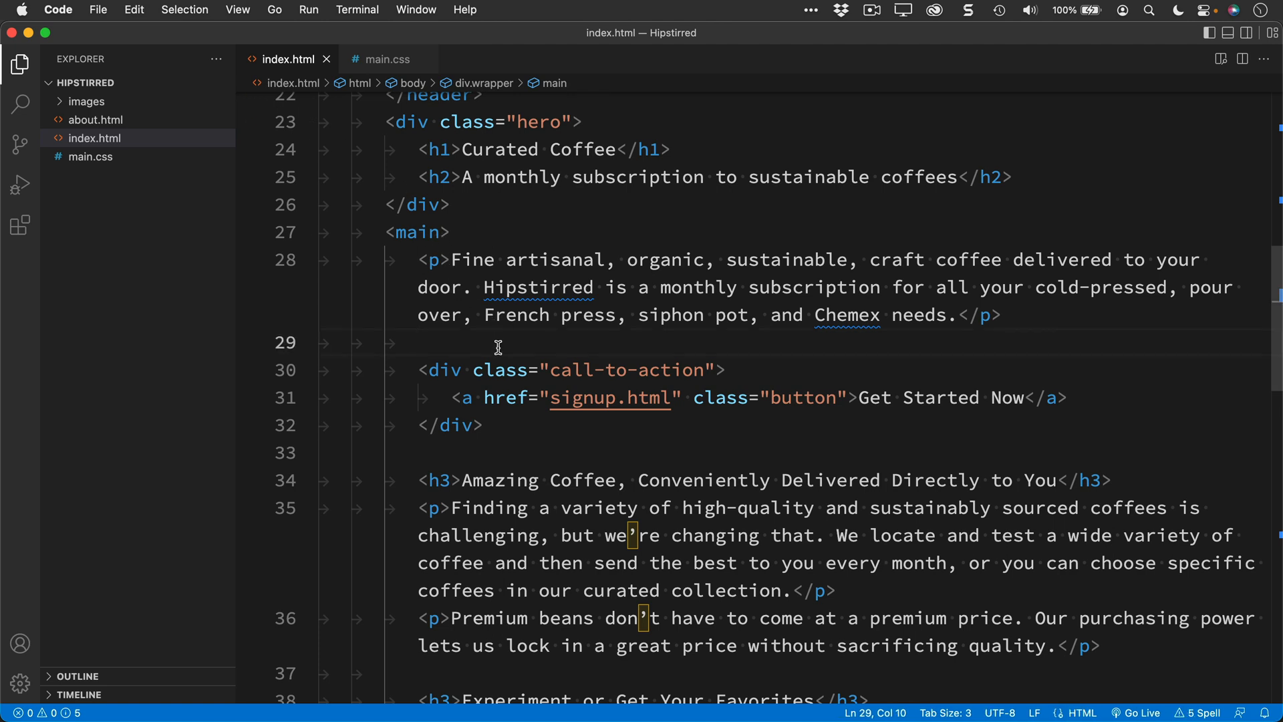
Preview index.html's Curated Coffee homepage in Chrome using Open In Default Browser
right_click(497, 344)
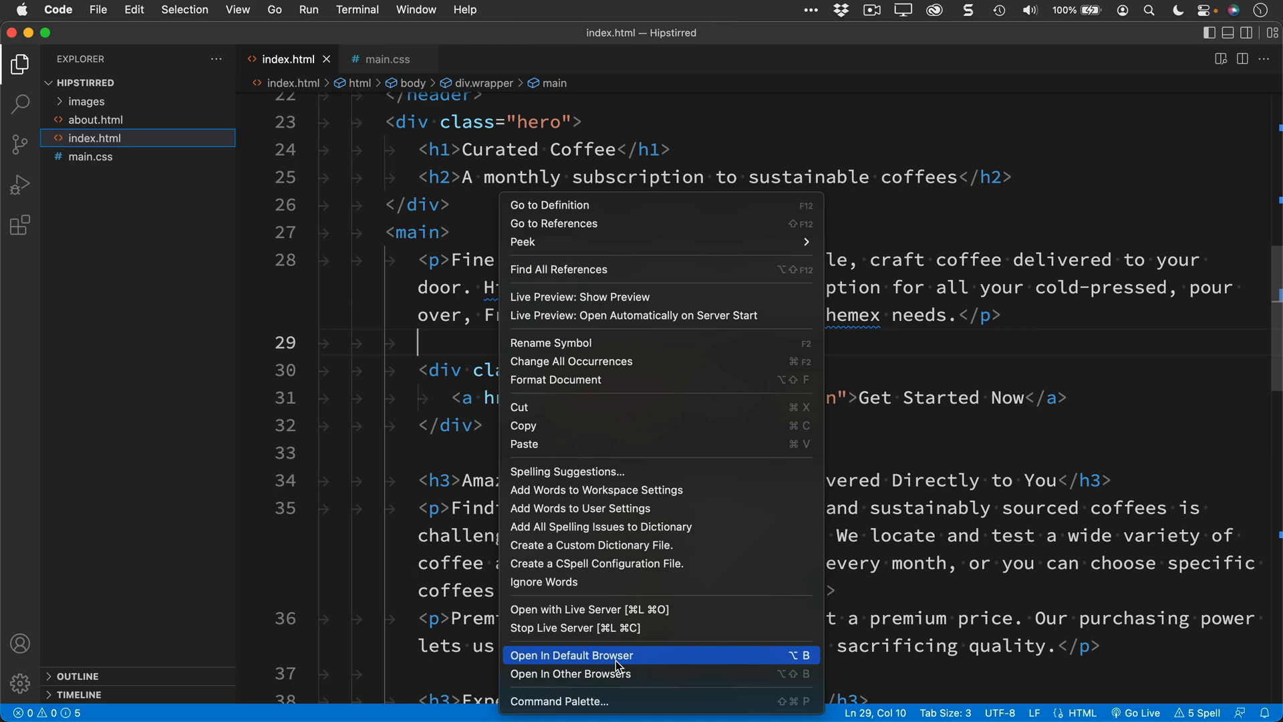
left_click(572, 656)
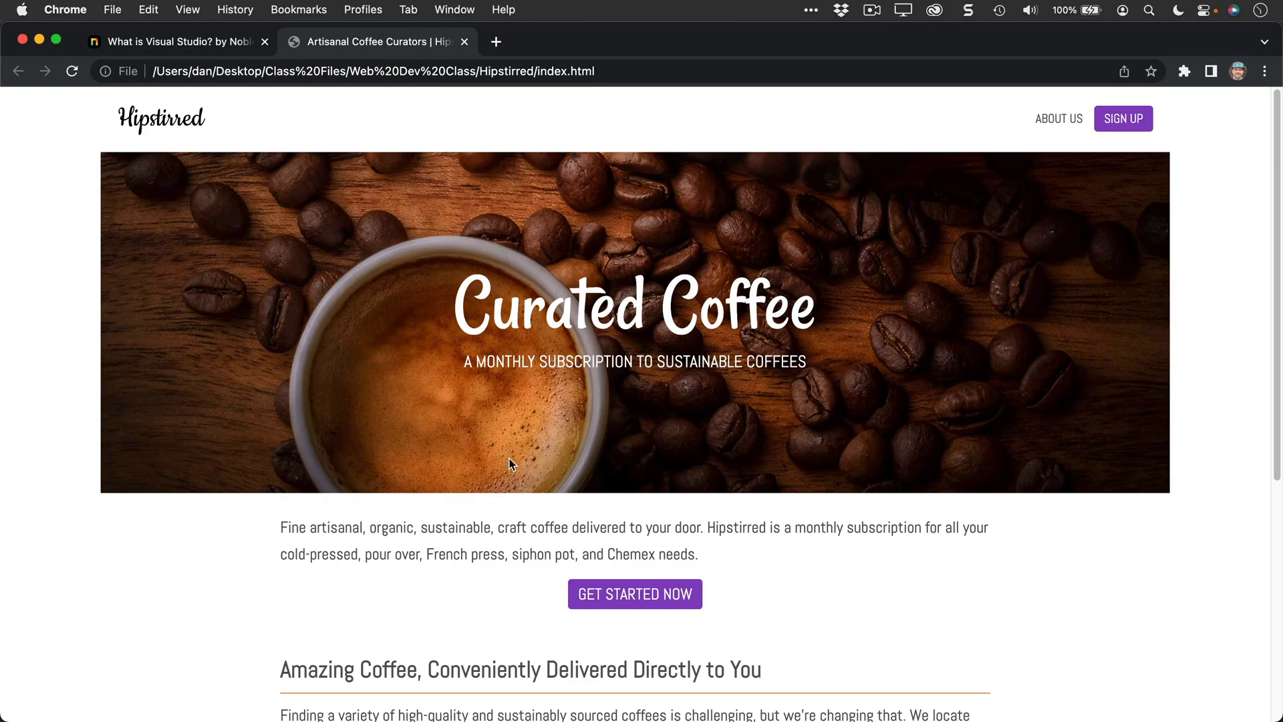
mouse_move(442, 561)
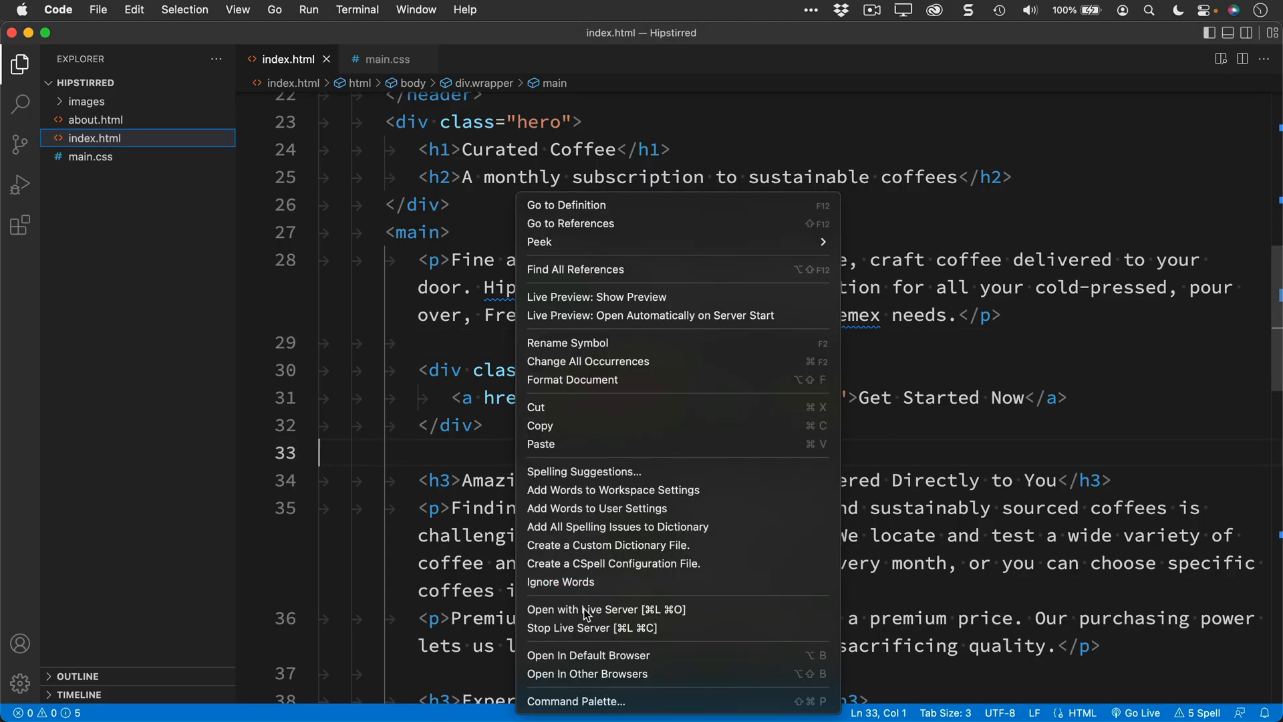
mouse_move(586, 655)
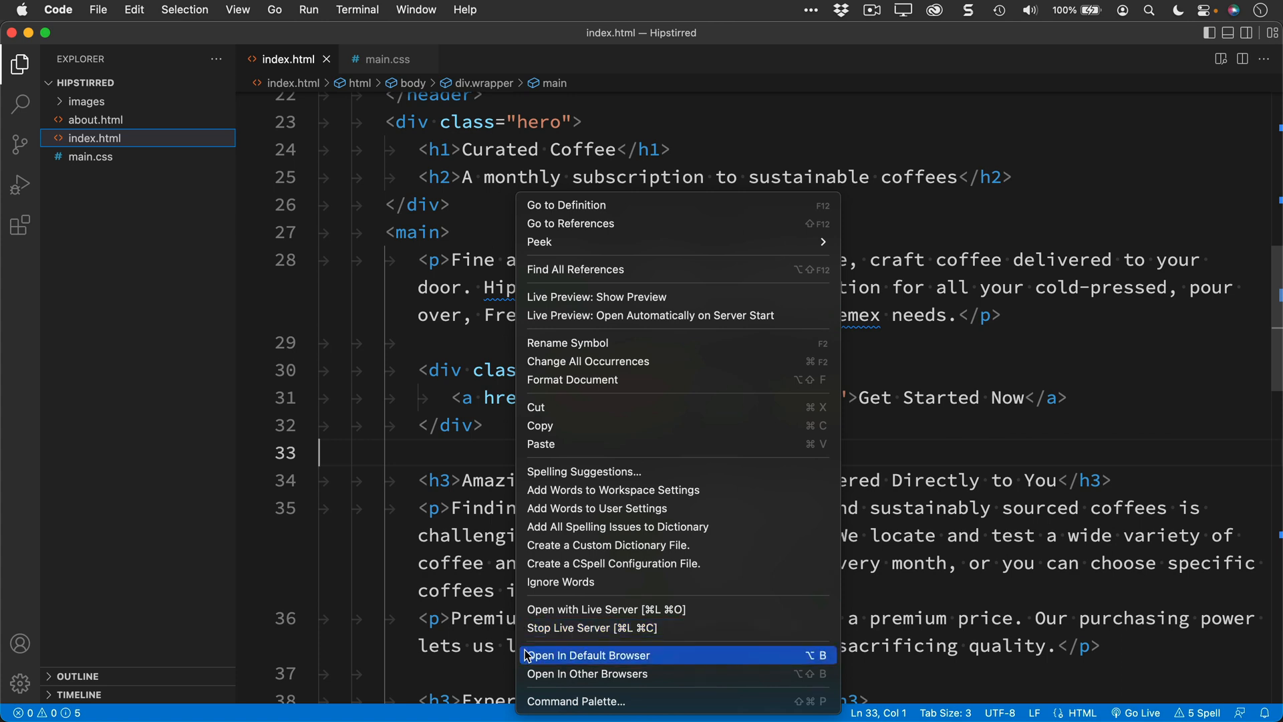
mouse_move(523, 653)
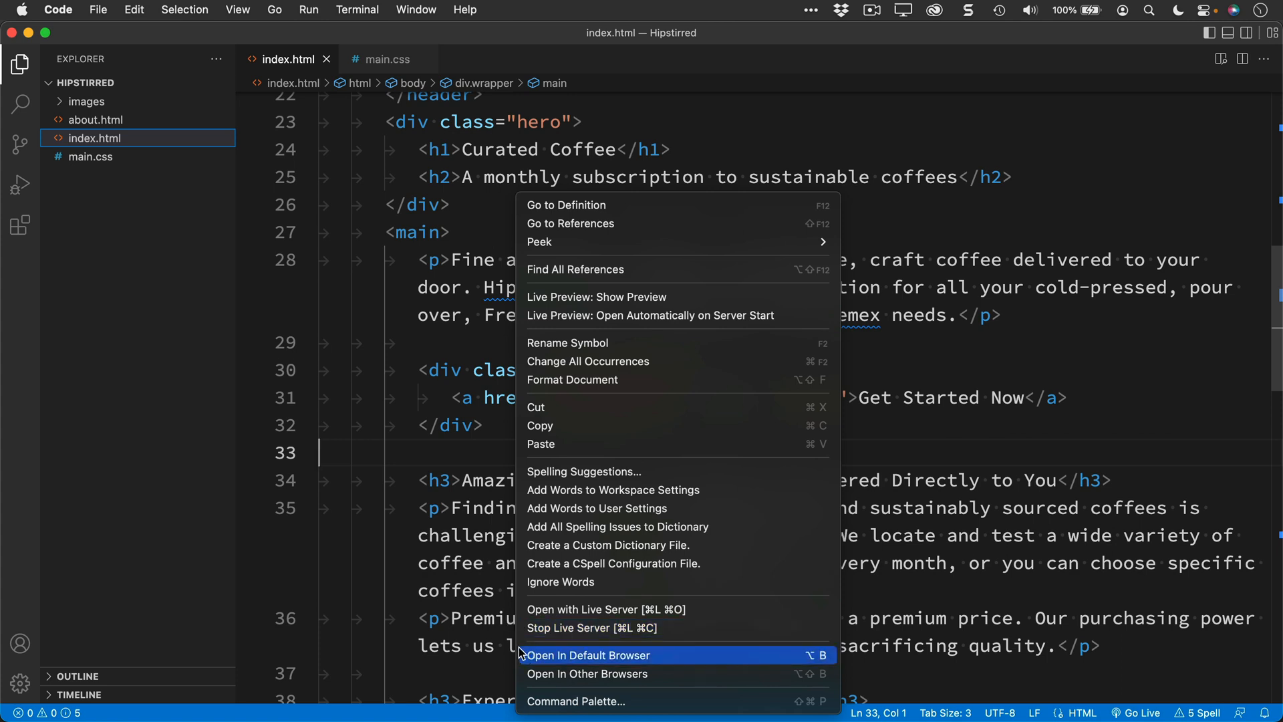
mouse_move(455, 475)
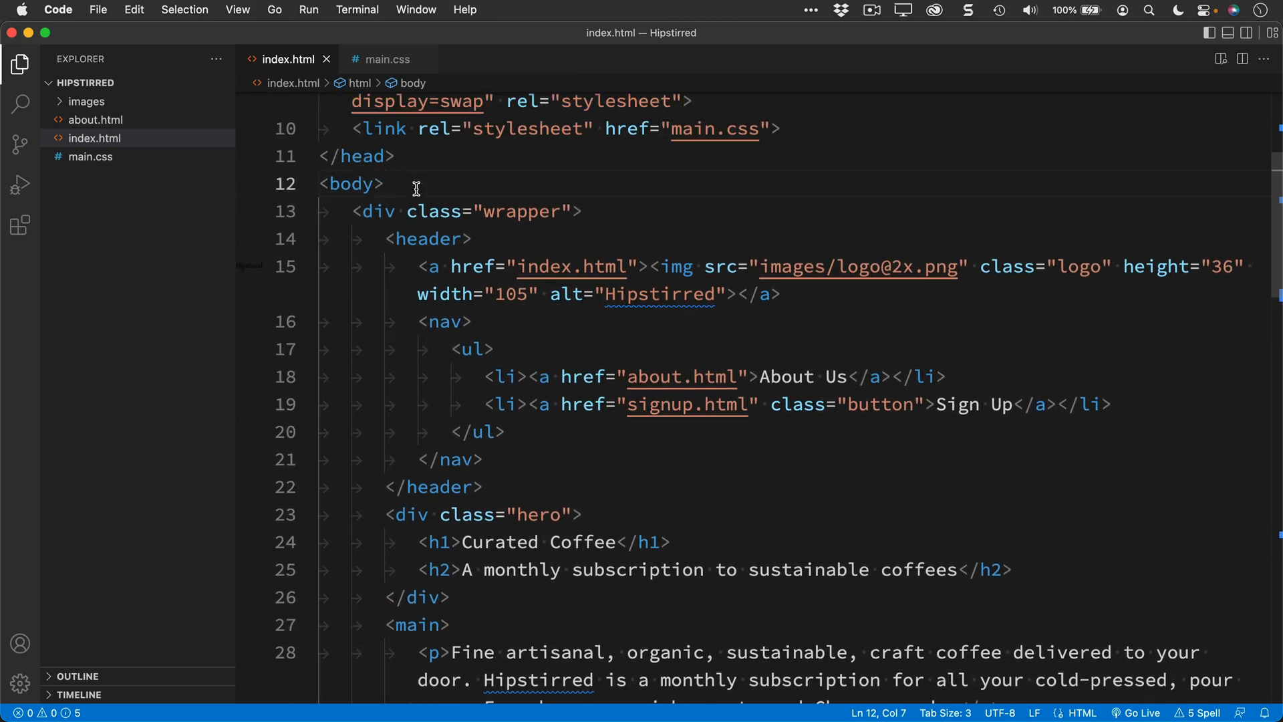
Insert an empty <h1></h1> element right after <body> in index.html
type("<h1></h1>")
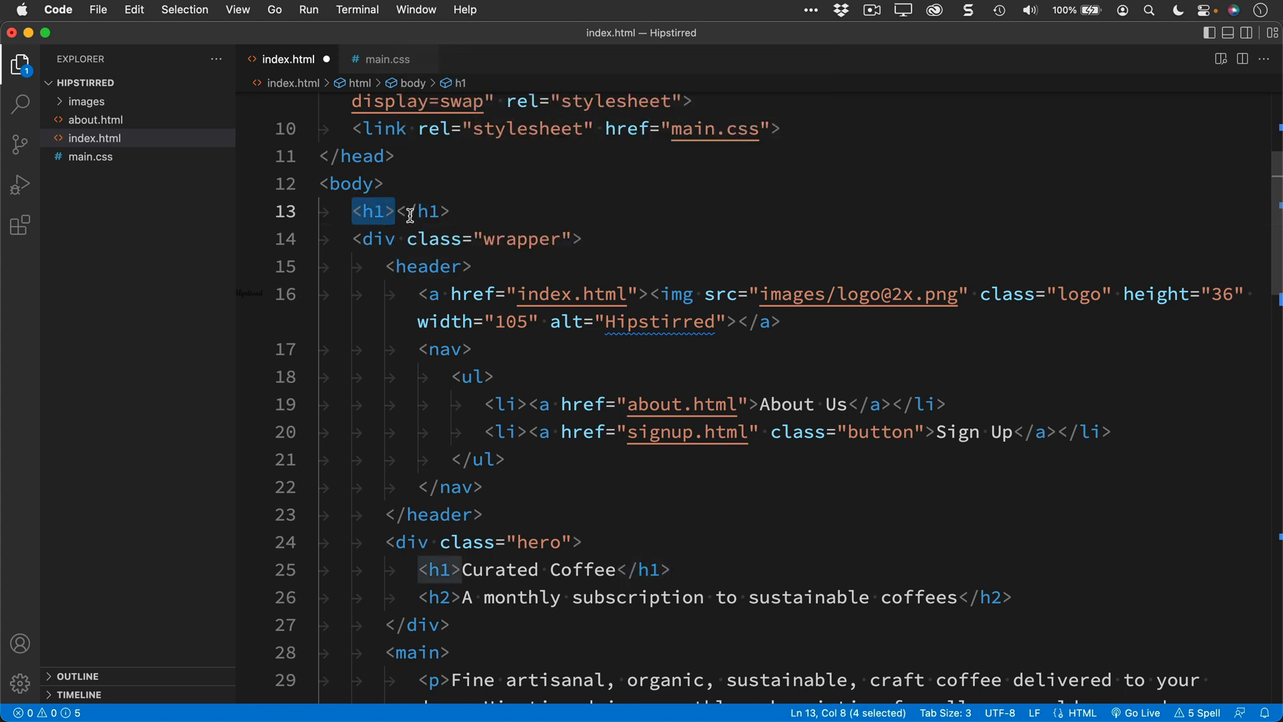
left_click(449, 211)
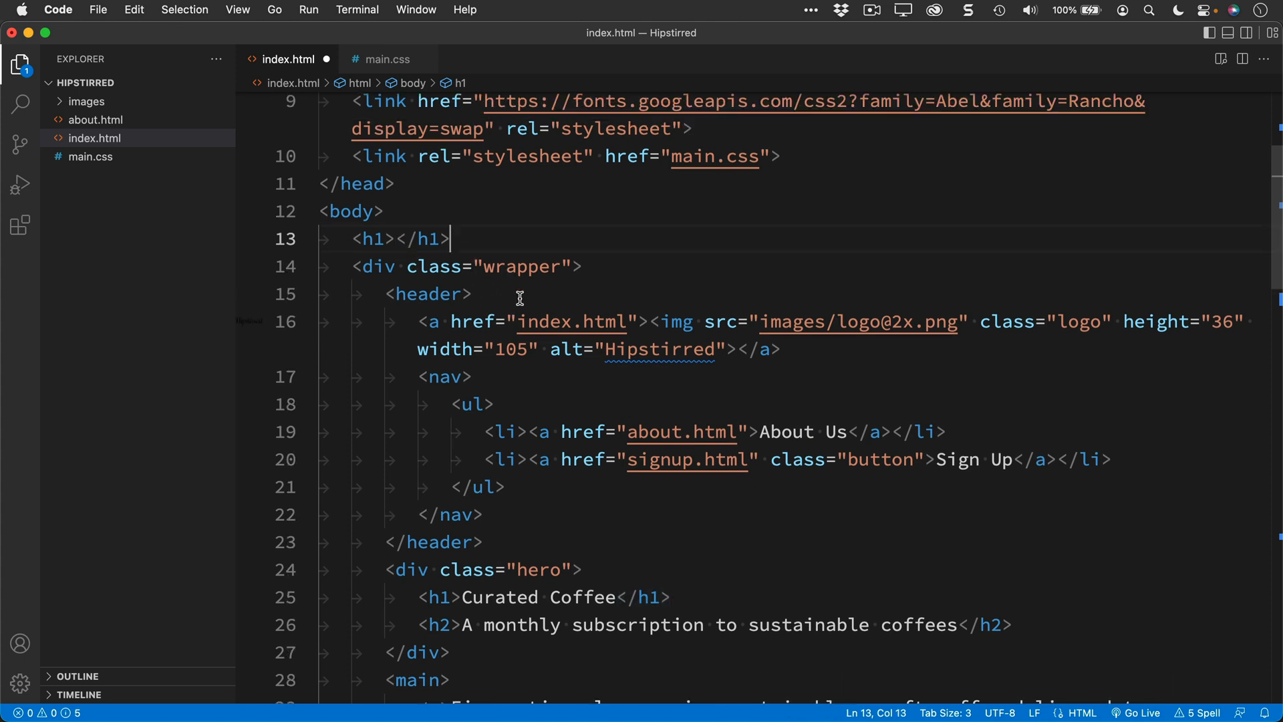
mouse_move(428, 295)
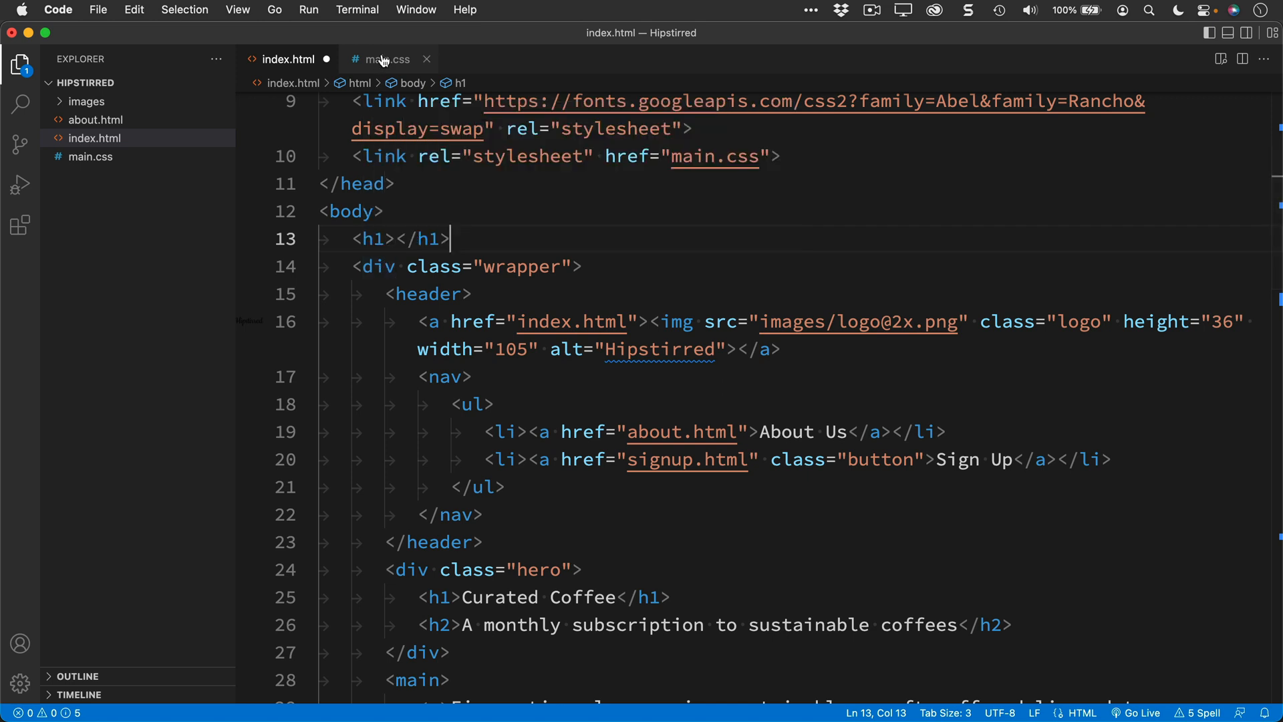
Bring main.css to the front to show its body, h1 and h2 rules
left_click(386, 59)
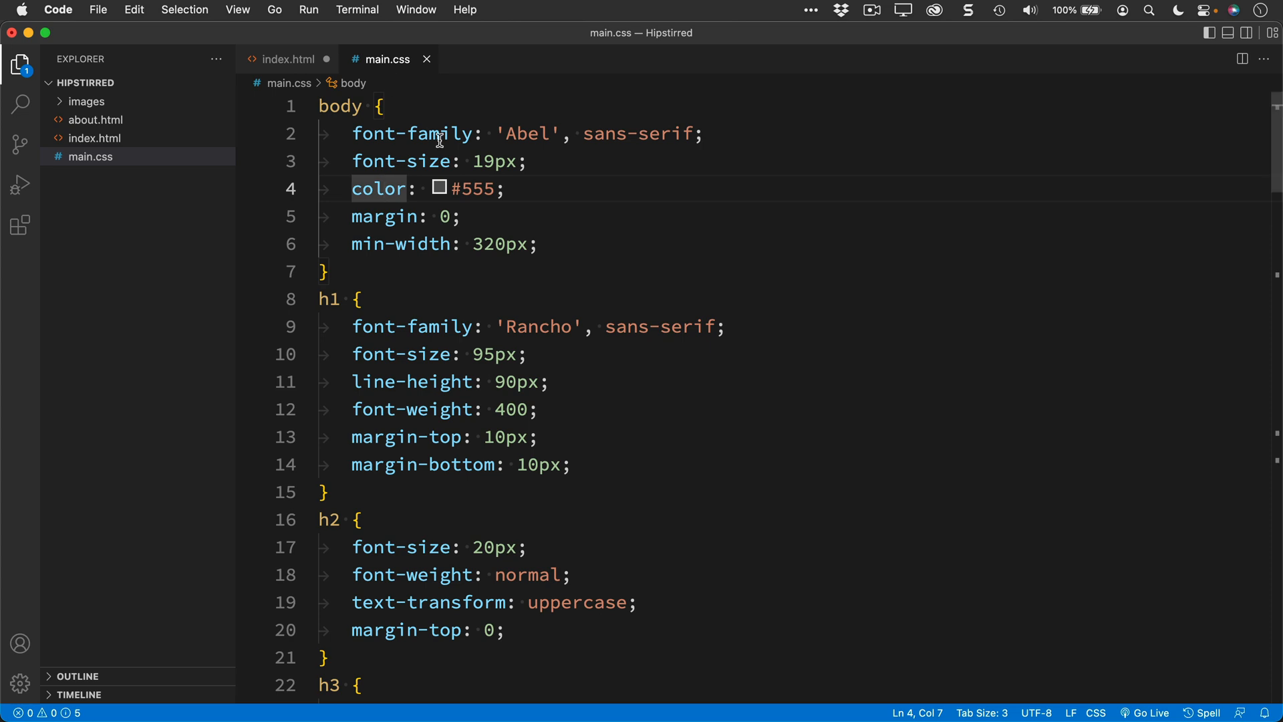
mouse_move(435, 134)
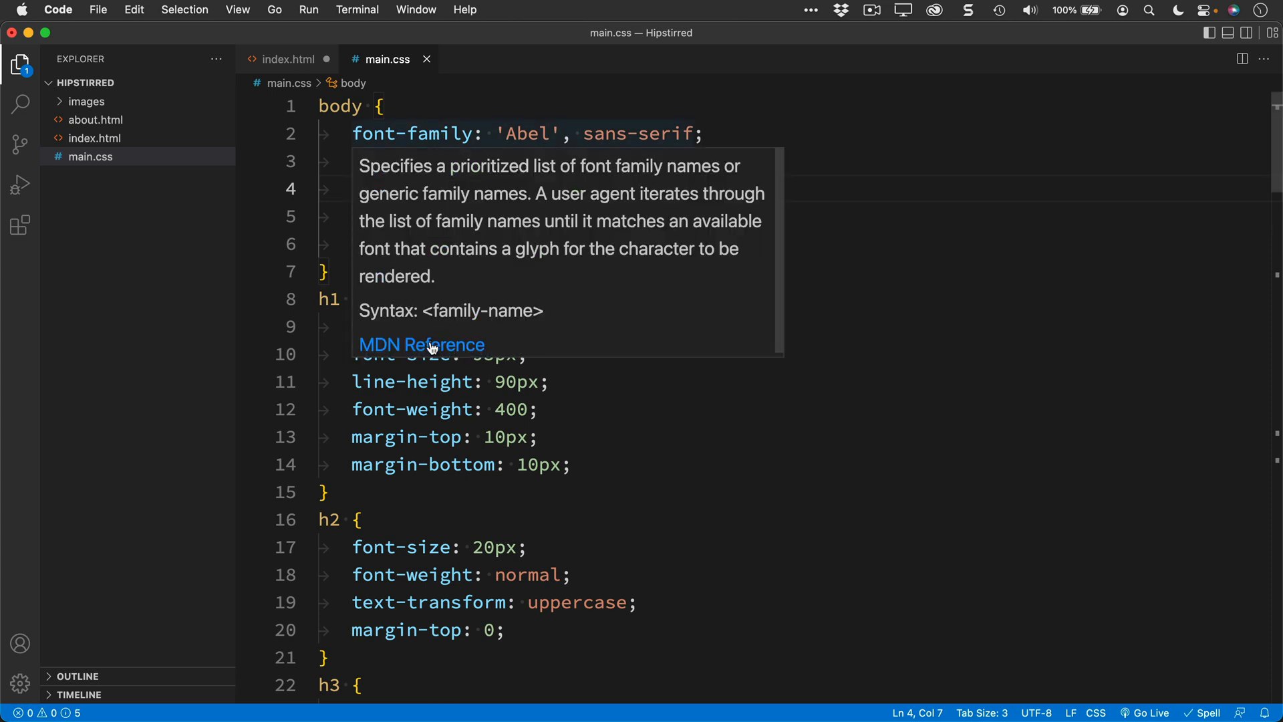
mouse_move(421, 344)
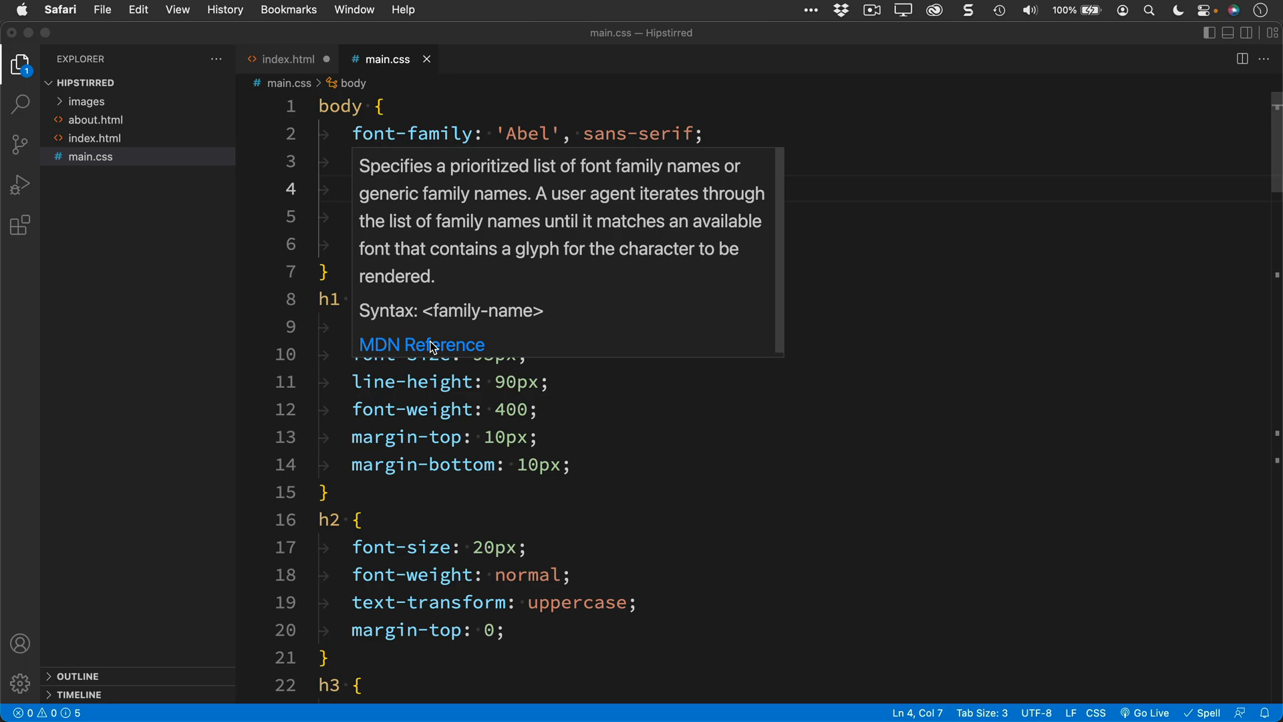
Follow the hover popup's MDN Reference link to the font-family page in Safari
left_click(421, 344)
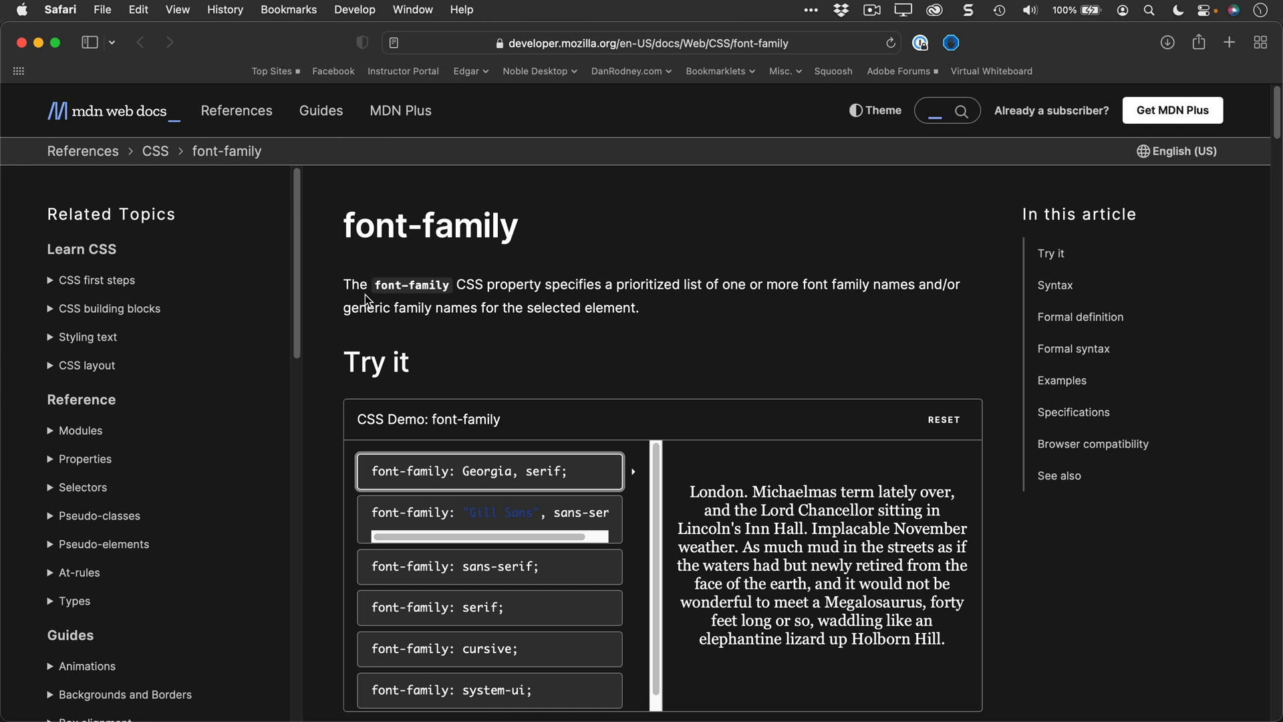
mouse_move(16, 54)
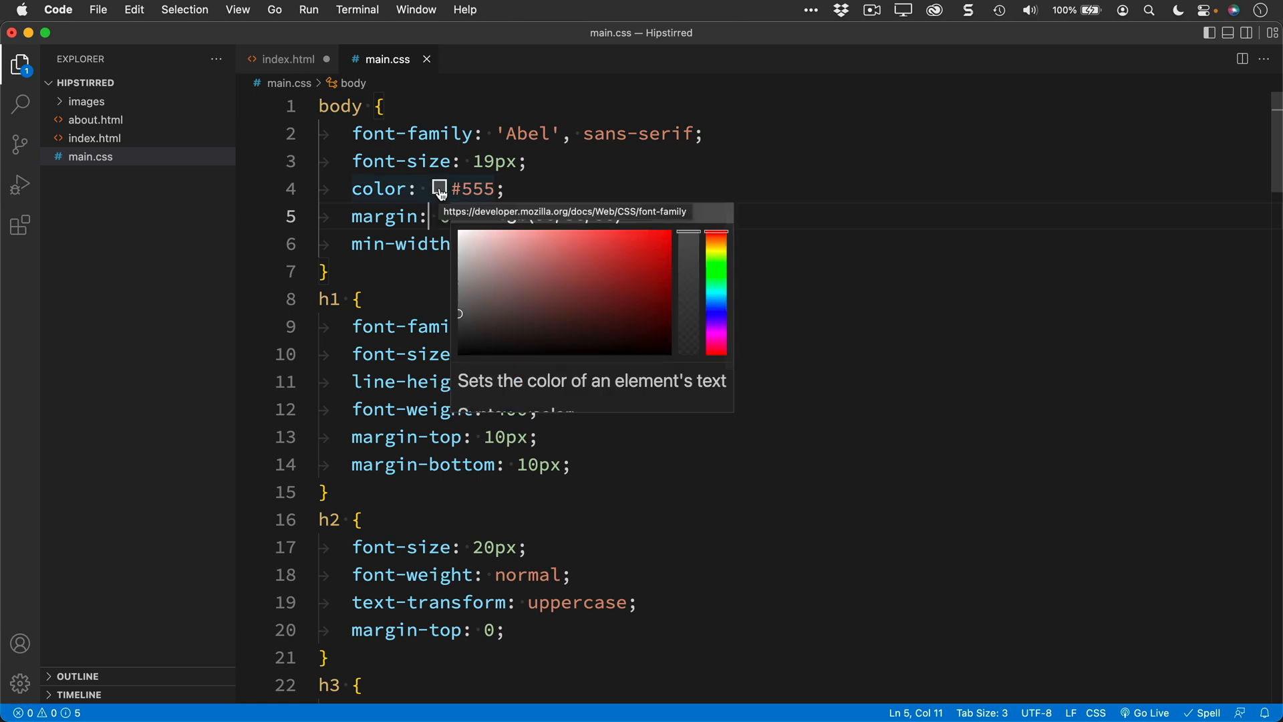
mouse_move(594, 255)
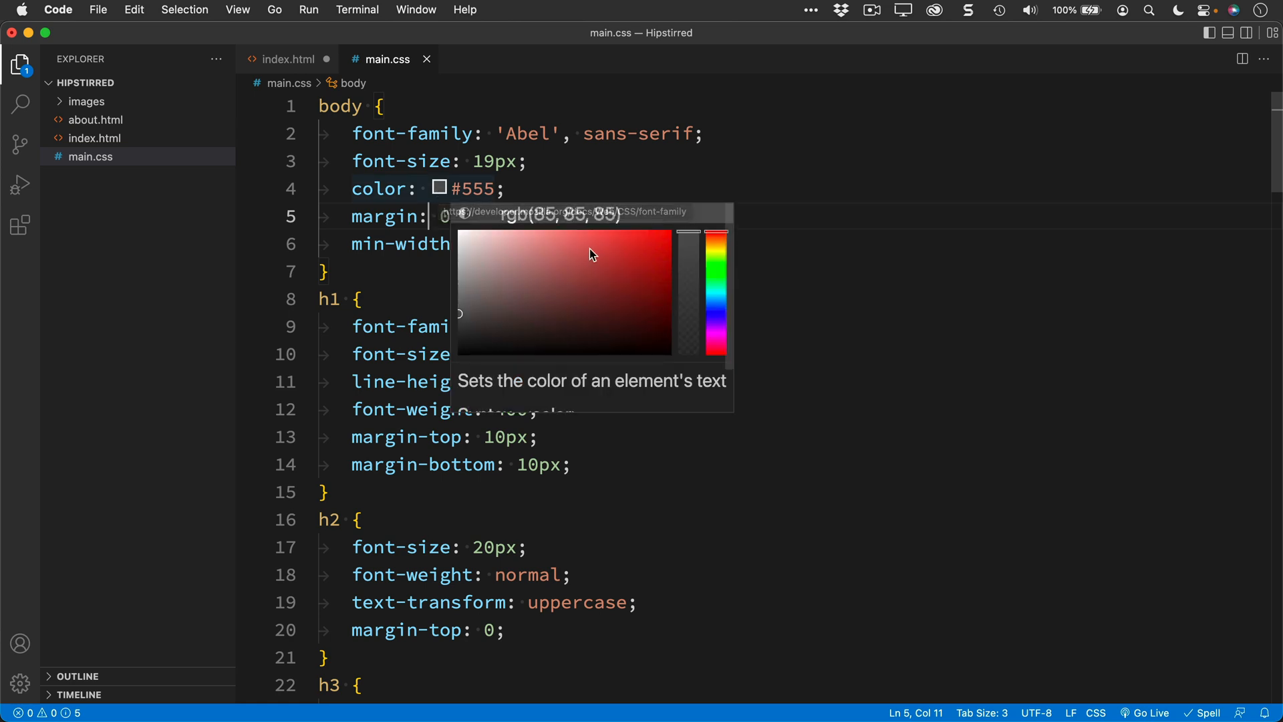
Try red as the body colour in hex via the picker, revert to #555, close main.css
left_click(647, 248)
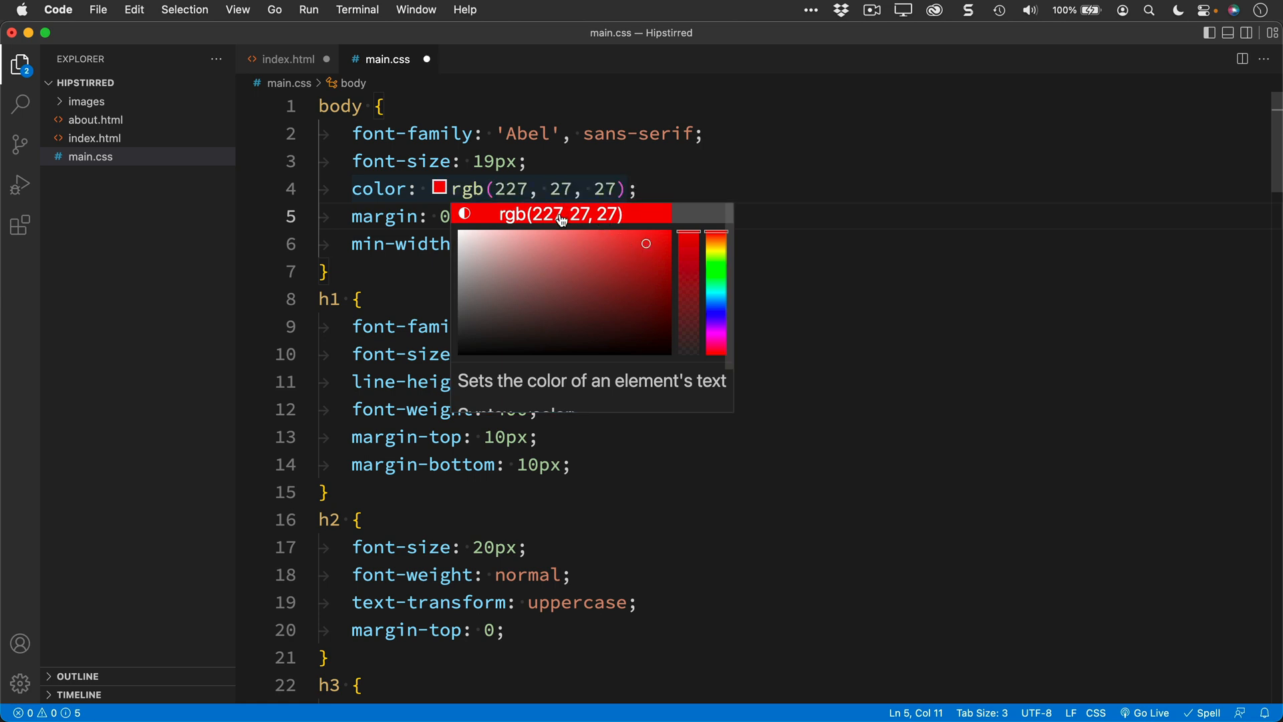
left_click(463, 214)
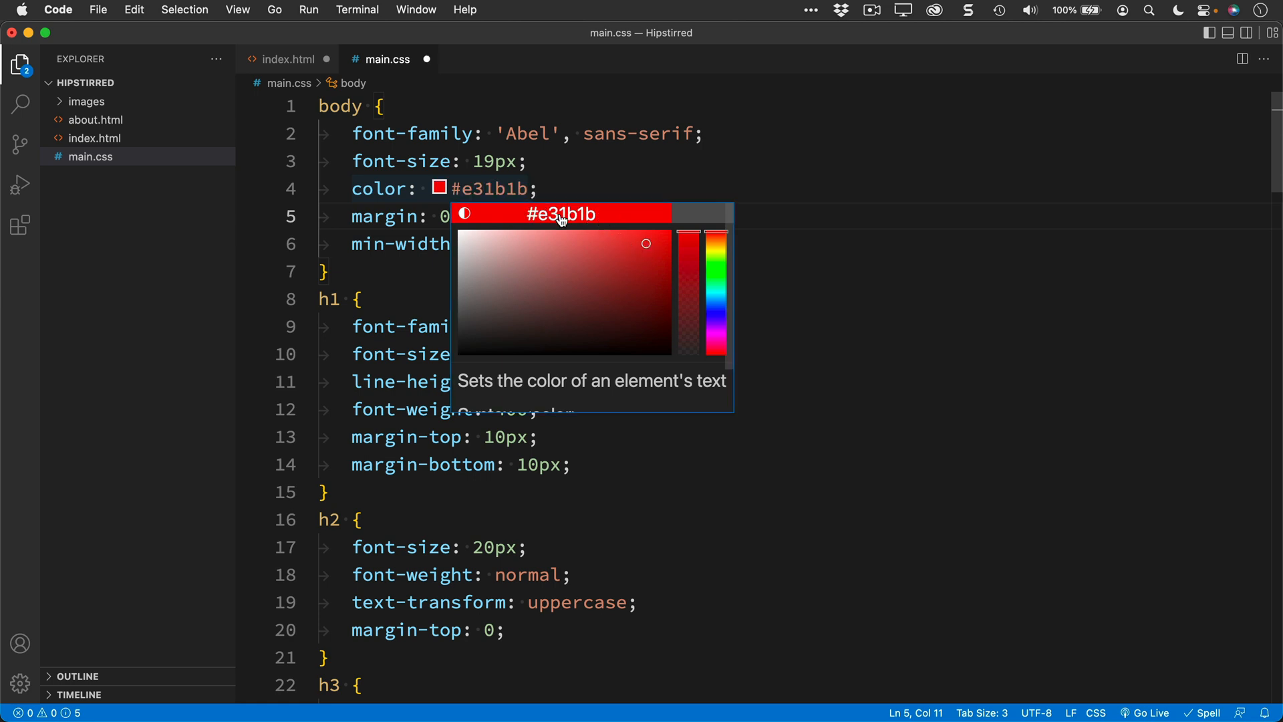
left_click(540, 189)
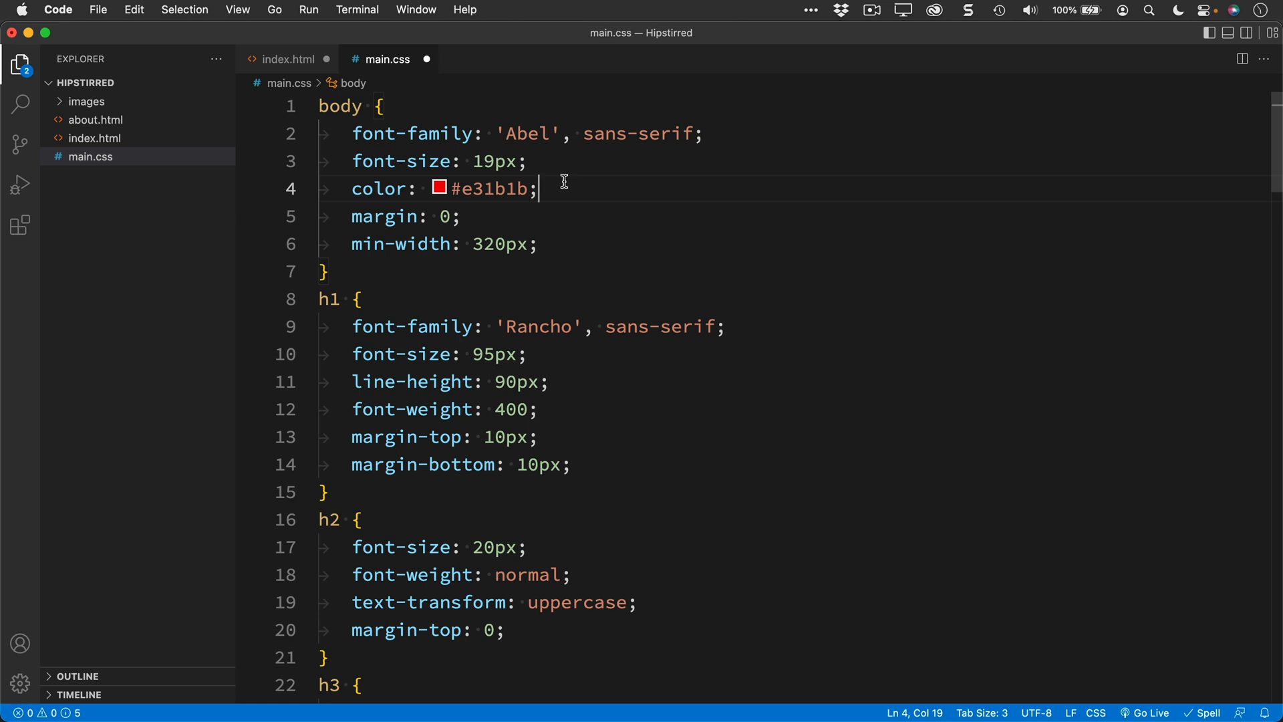
mouse_move(526, 132)
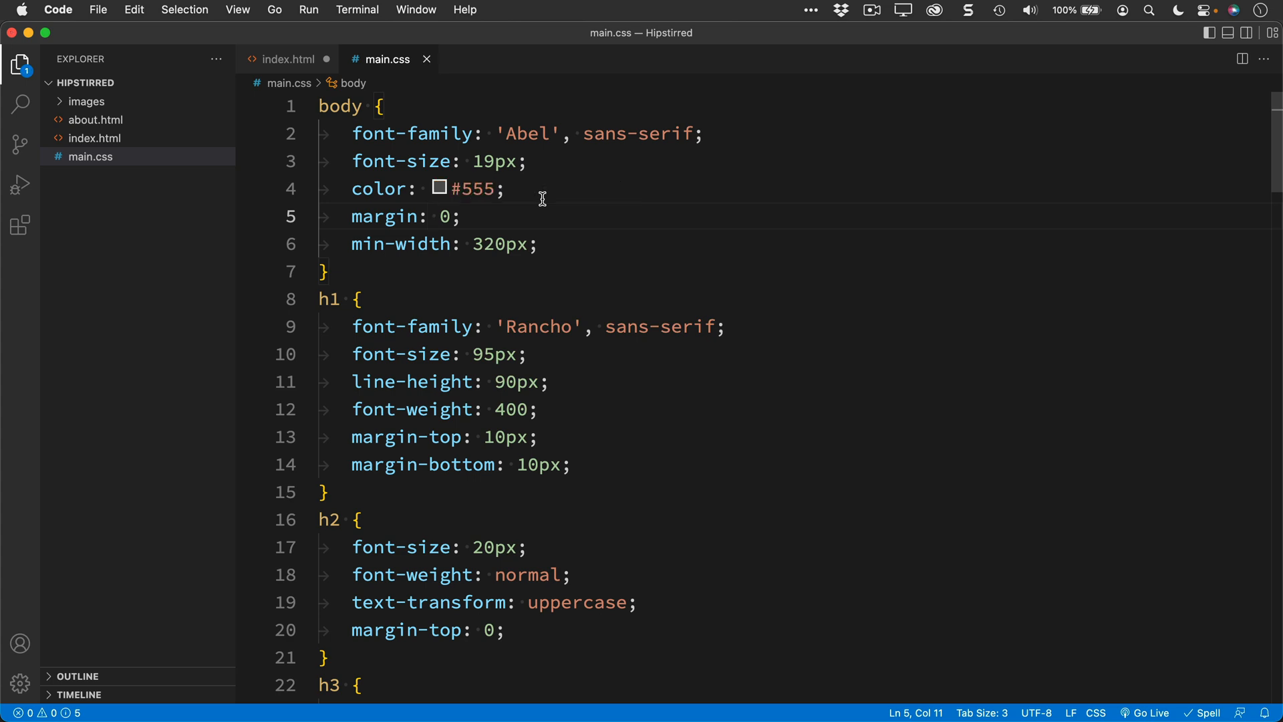
left_click(287, 59)
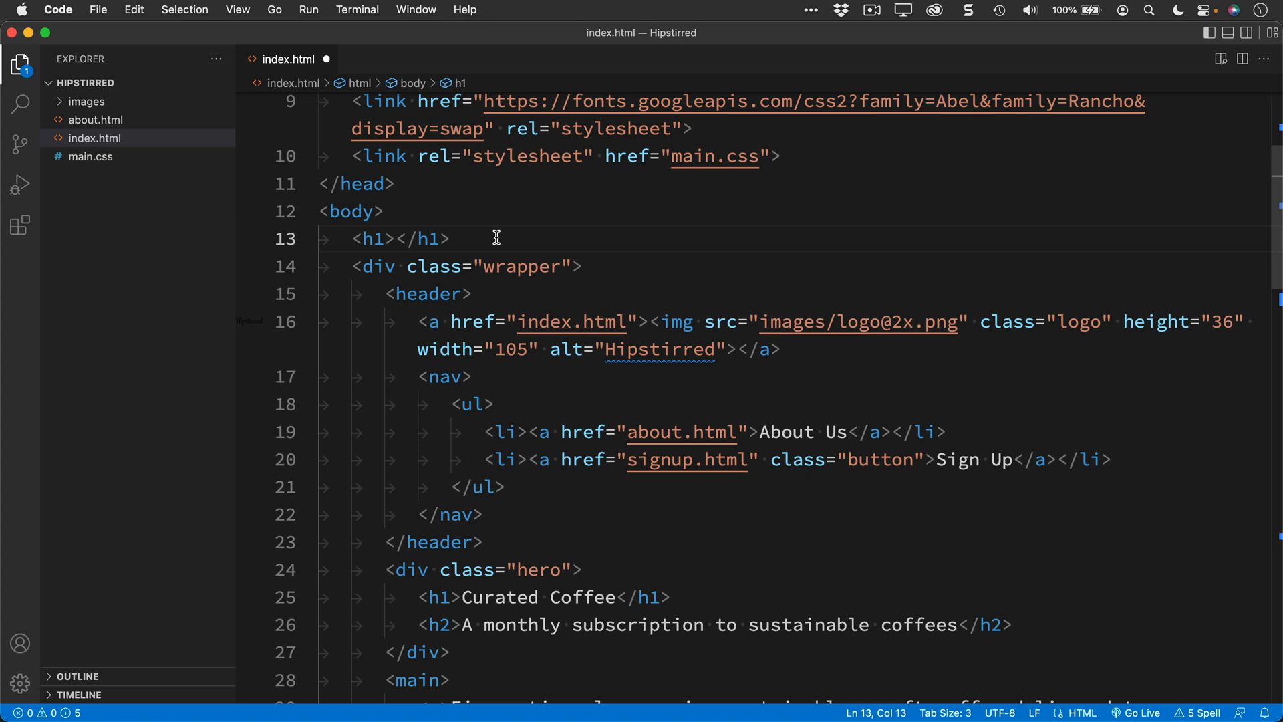
Hide the sidebar, show a live preview, and change the h1 to 'Curated Coffees'
left_click(20, 65)
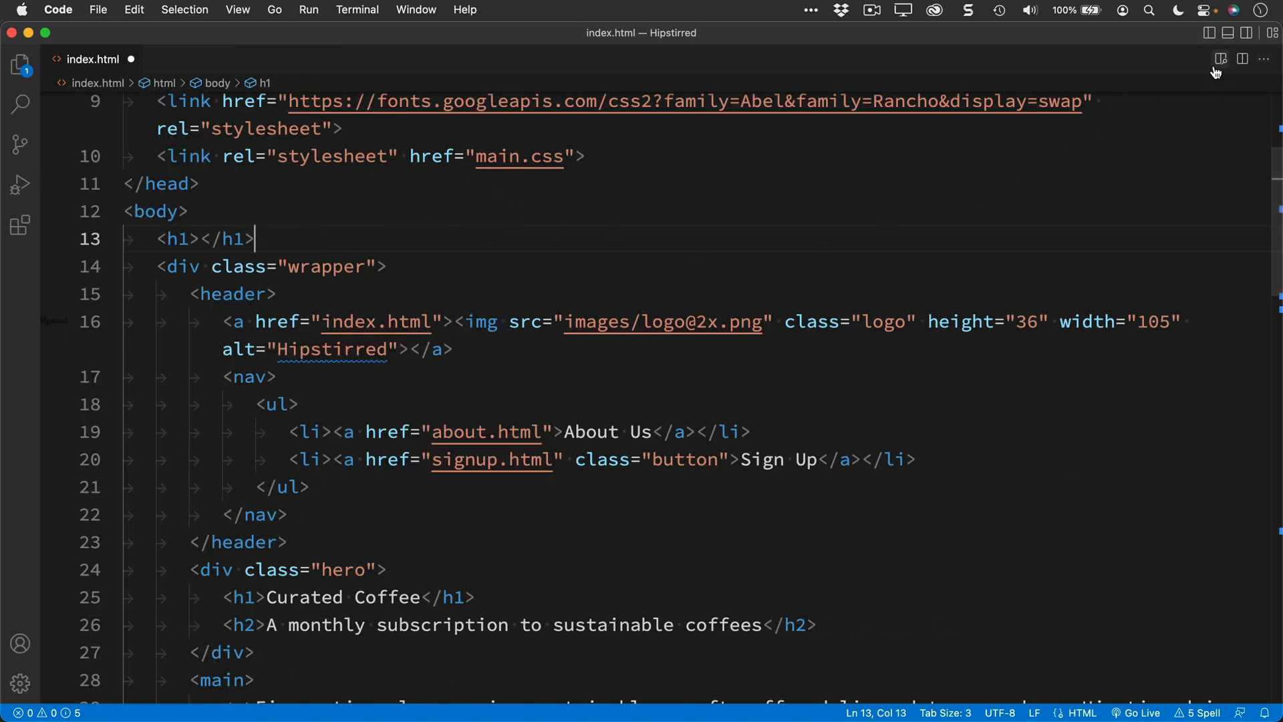
left_click(1240, 59)
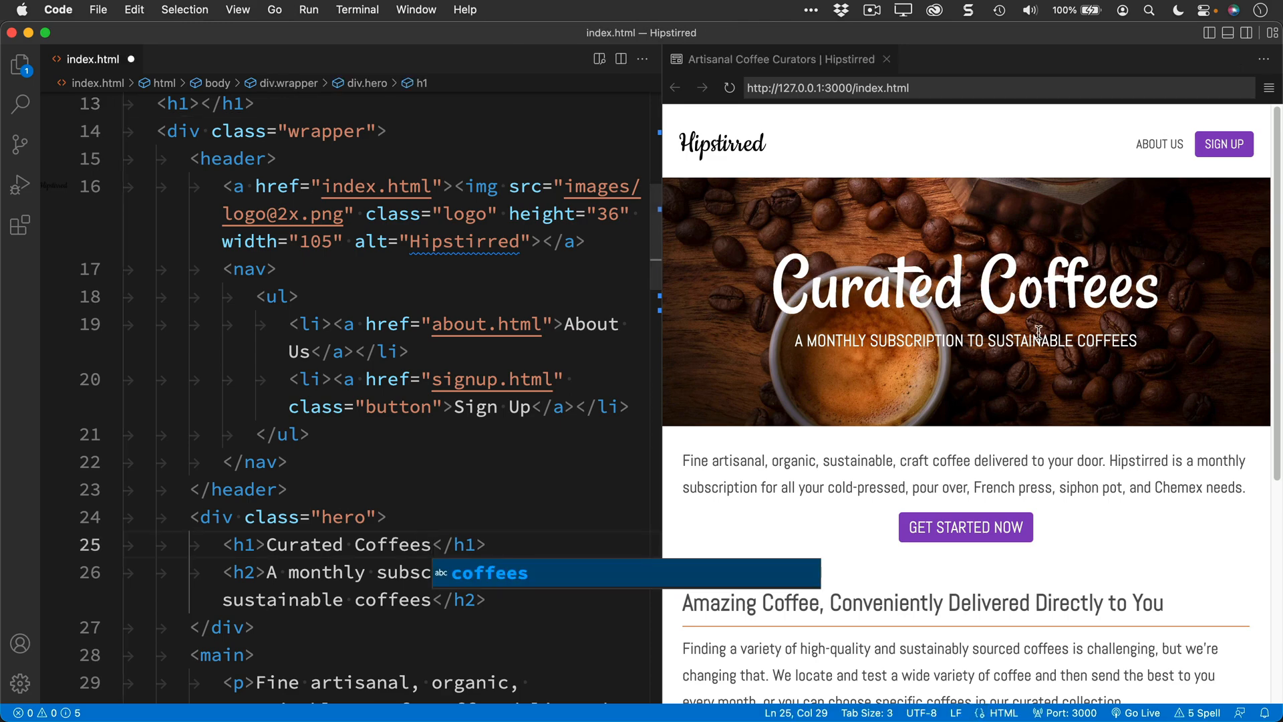
type("sss")
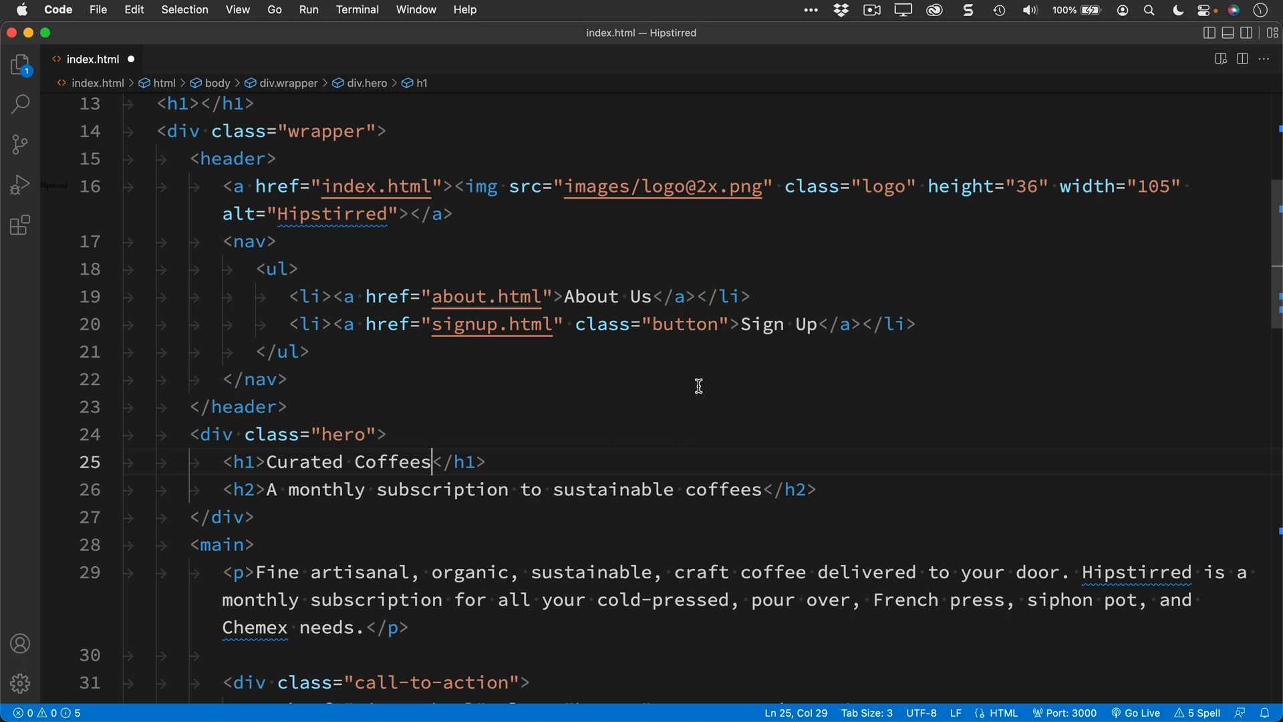
key("cmd+tab")
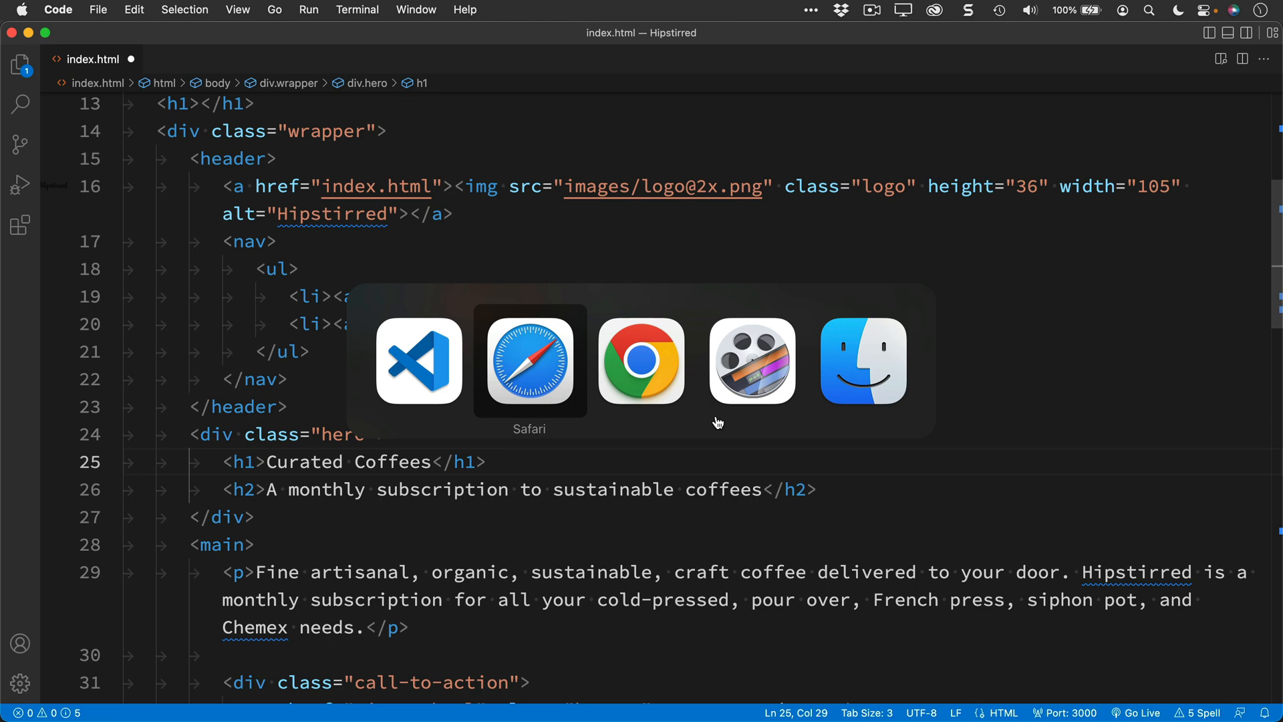